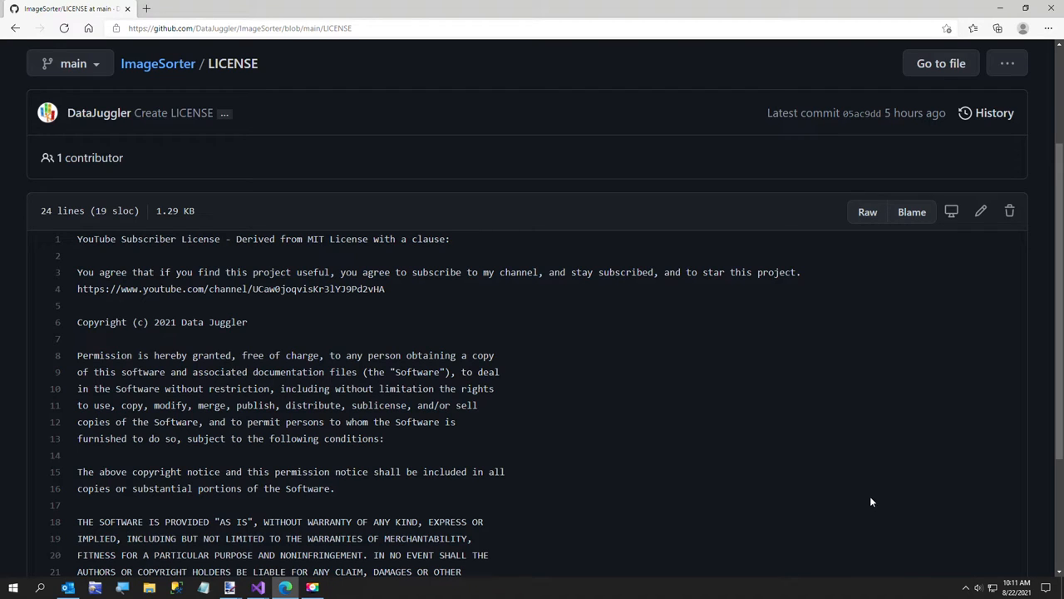
{"action": "mouse_move", "coordinate": [862, 497]}
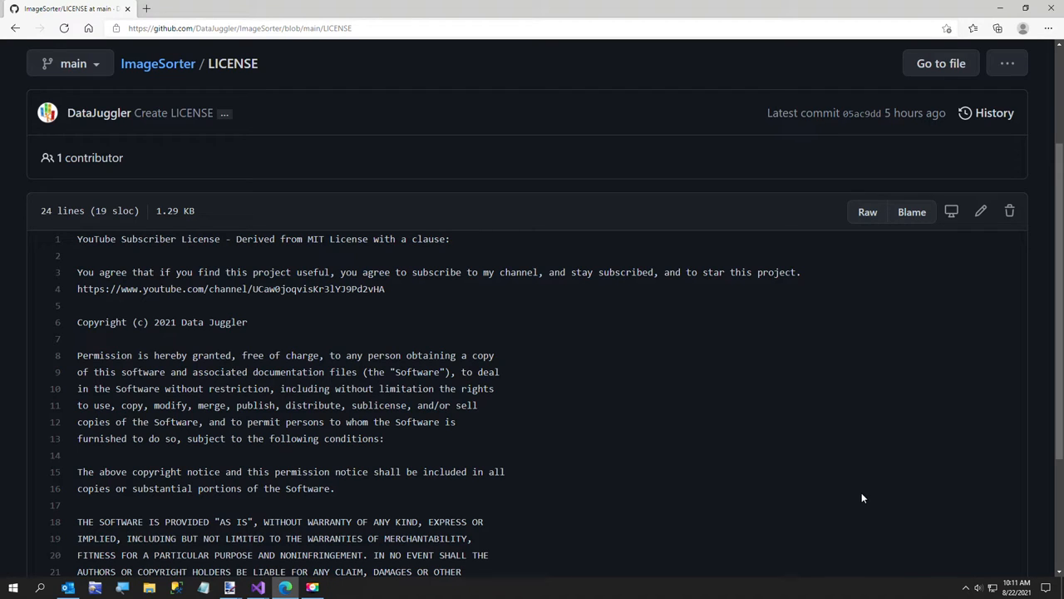
{"action": "mouse_move", "coordinate": [857, 497]}
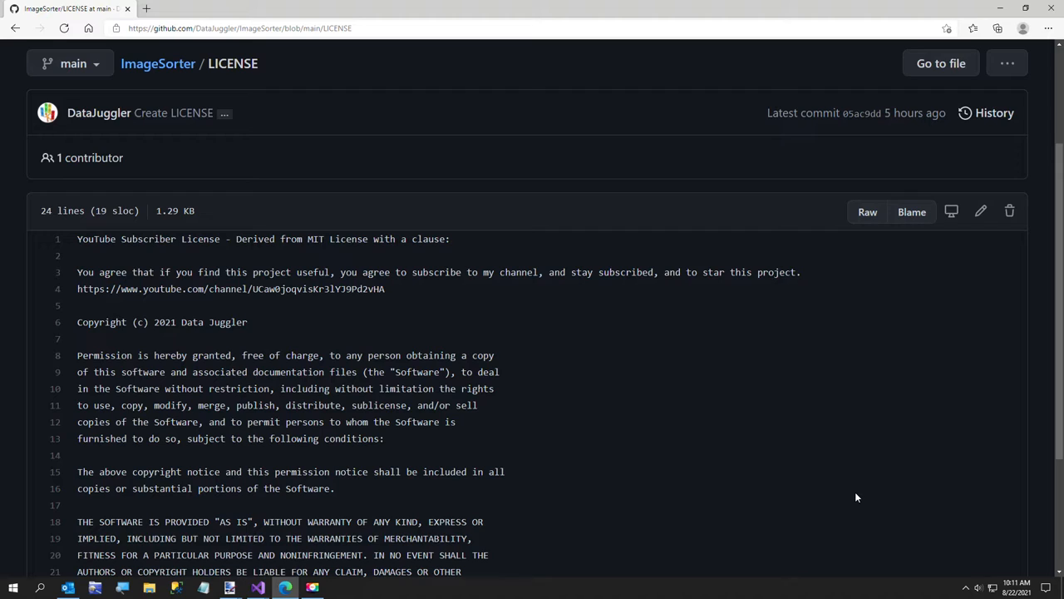
{"action": "mouse_move", "coordinate": [144, 322]}
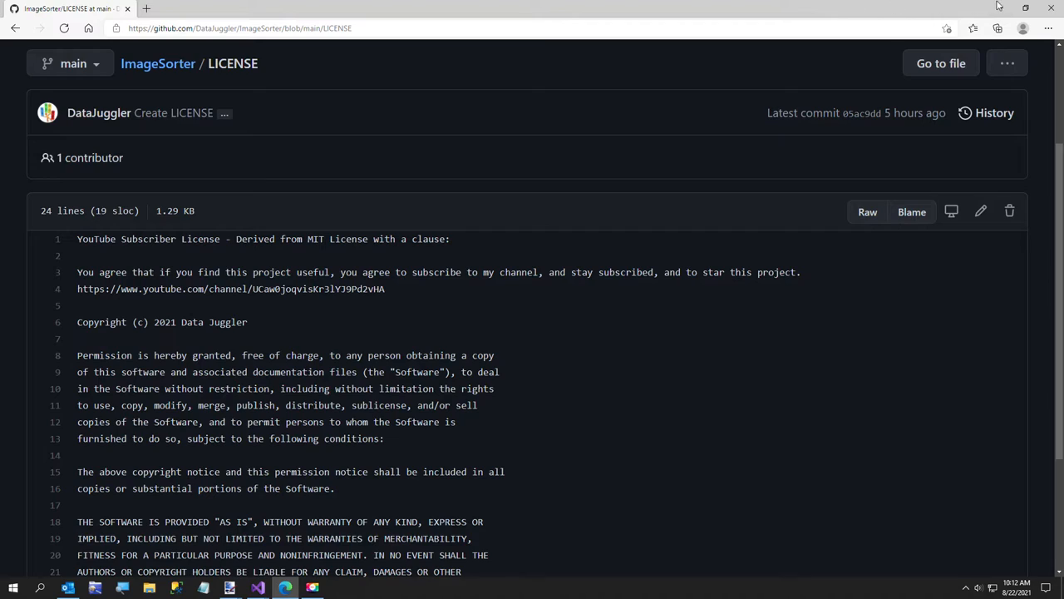
Minimize Chrome and Visual Studio, then open File Explorer at C:\Graphics\Shirts\Gradients\Sorted.
{"action": "left_click", "coordinate": [226, 587]}
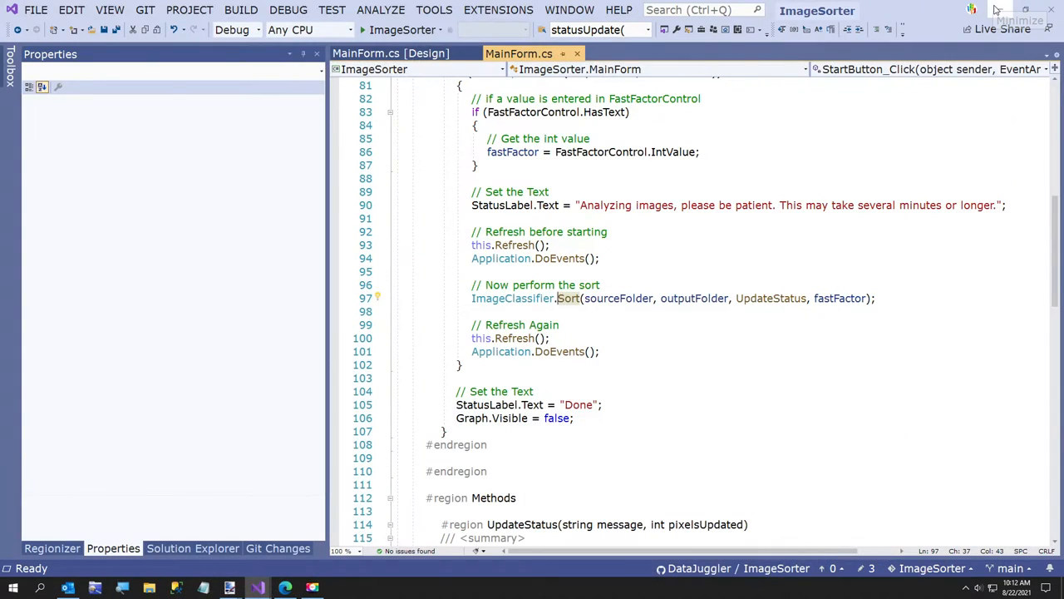
{"action": "left_click", "coordinate": [992, 8]}
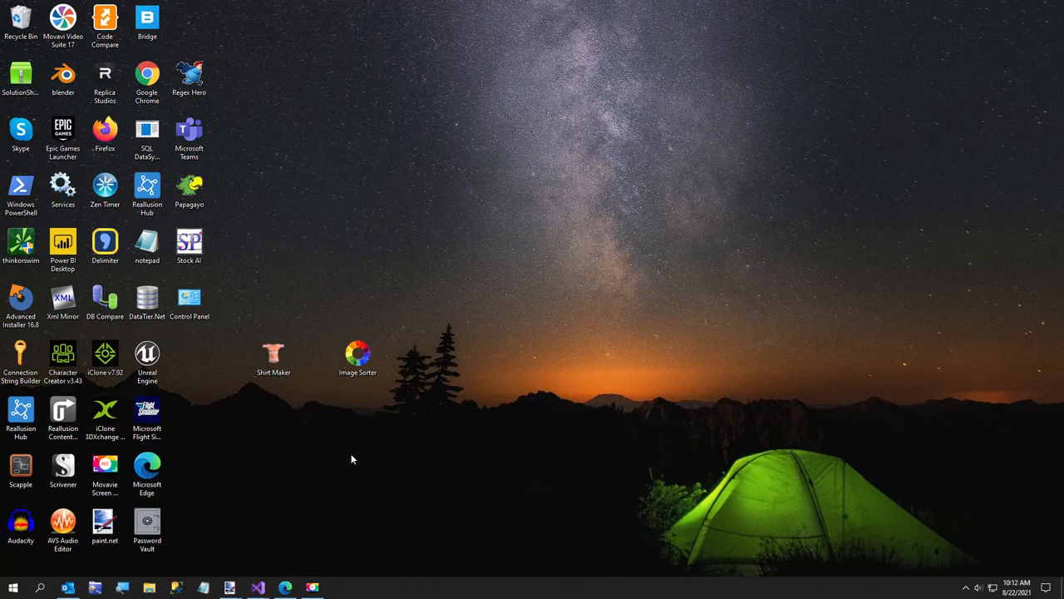
{"action": "left_click", "coordinate": [358, 353]}
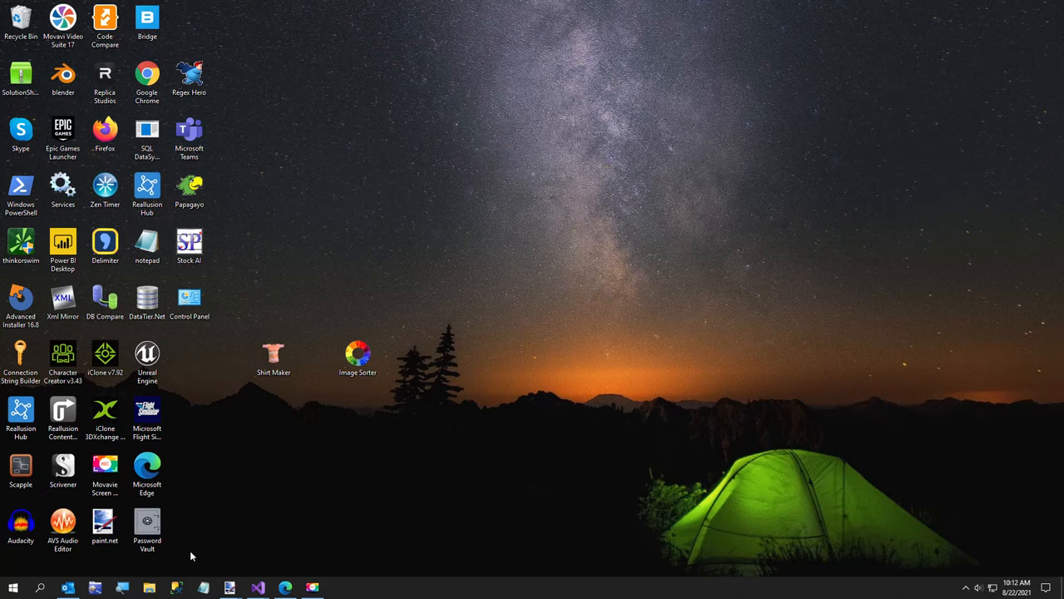
{"action": "left_click", "coordinate": [150, 583]}
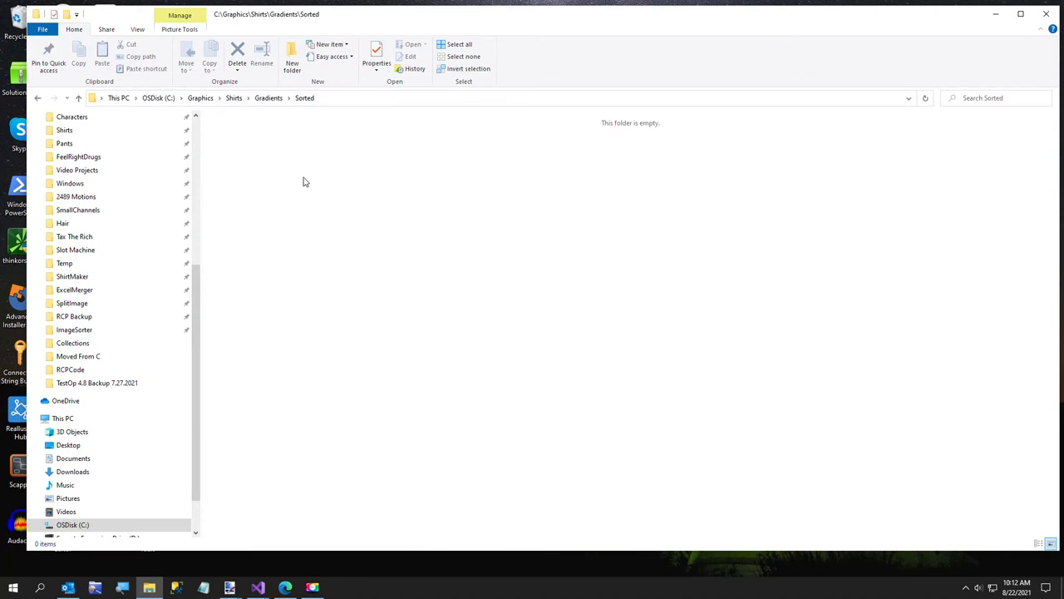
Go up to the Gradients folder and scroll through its 101 shirt gradient PNGs.
{"action": "left_click", "coordinate": [267, 97]}
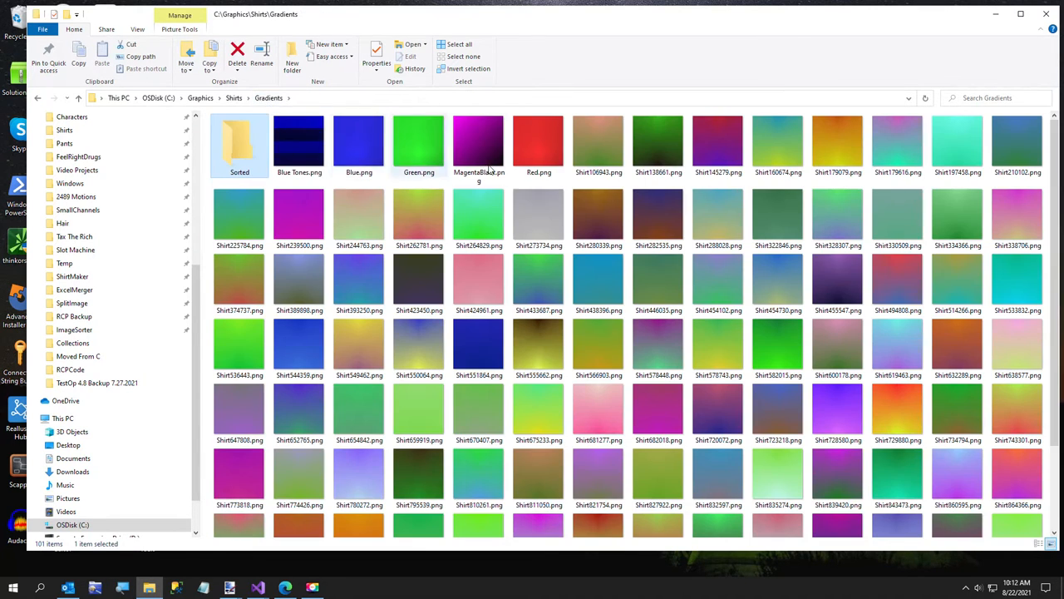
{"action": "scroll", "scroll_direction": "down", "scroll_amount": 3}
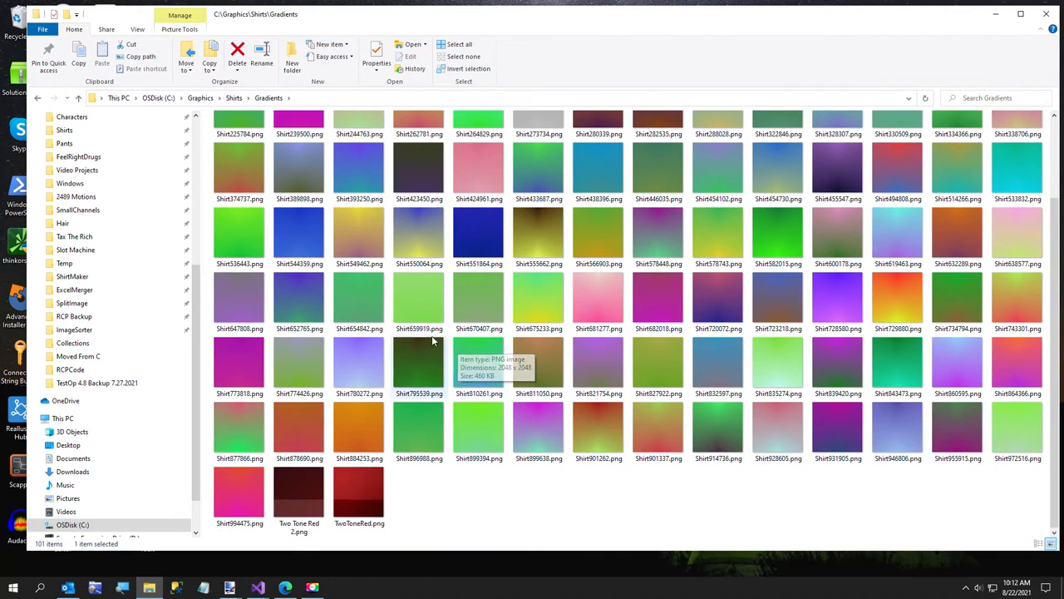
{"action": "mouse_move", "coordinate": [340, 322]}
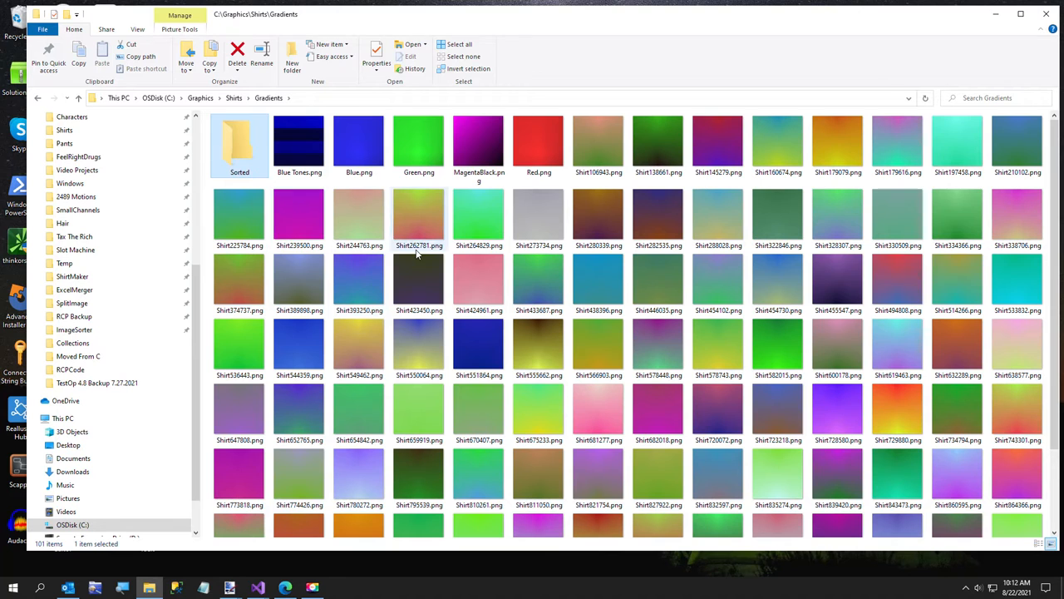
{"action": "mouse_move", "coordinate": [417, 254]}
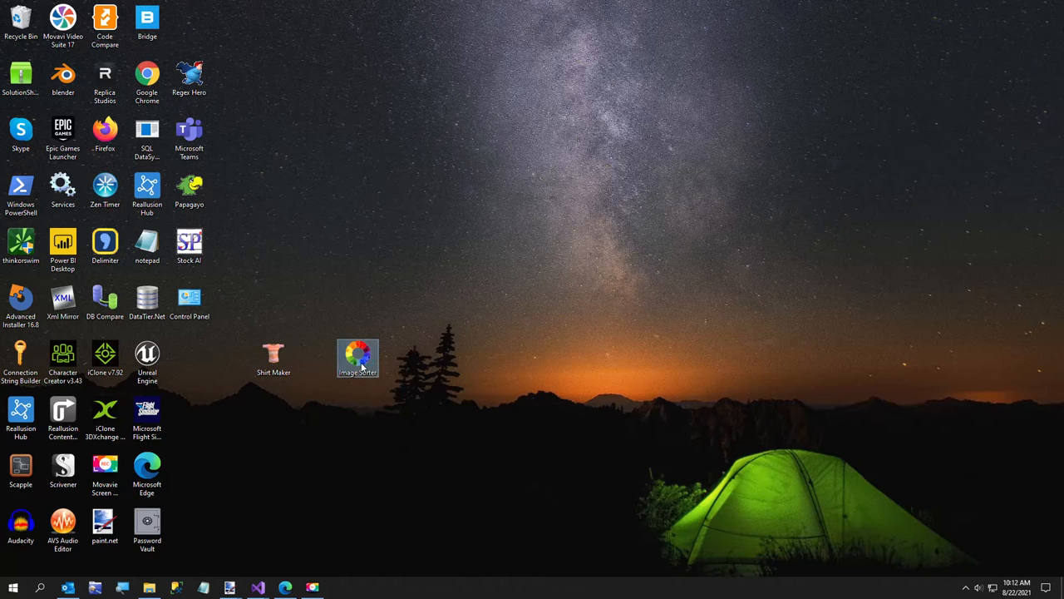
Launch Image Sorter with C:\Graphics\Shirts\Gradients as source and its Sorted subfolder as output.
{"action": "double_click", "coordinate": [357, 352]}
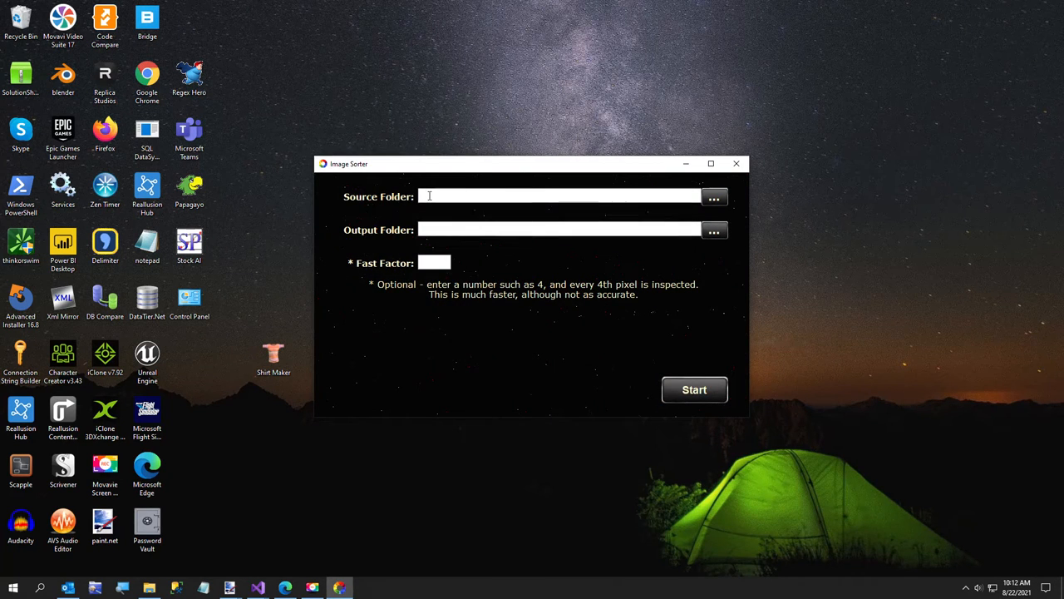
{"action": "left_click", "coordinate": [715, 196]}
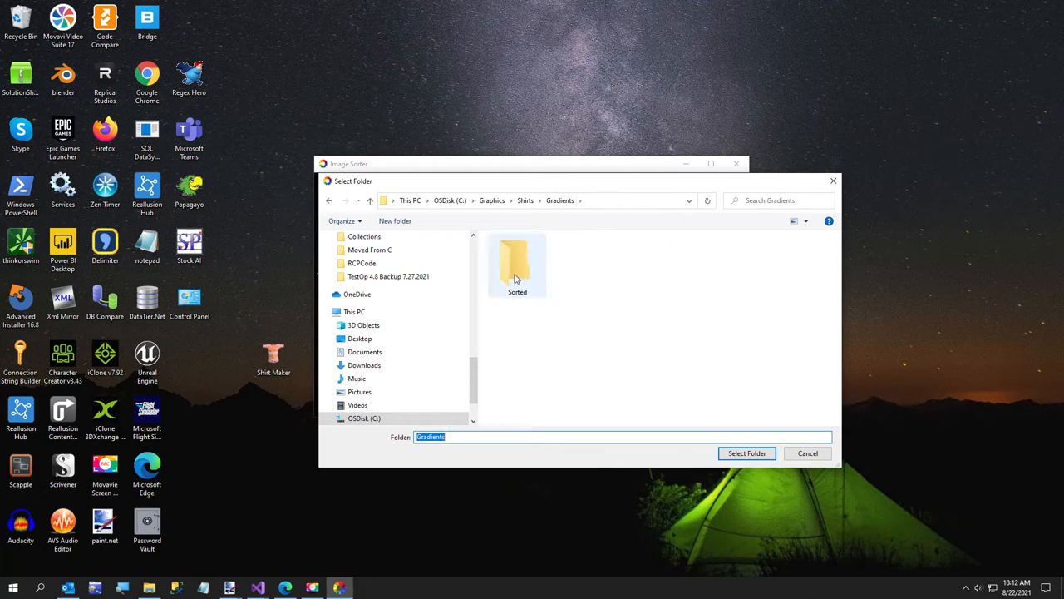
{"action": "left_click", "coordinate": [746, 453]}
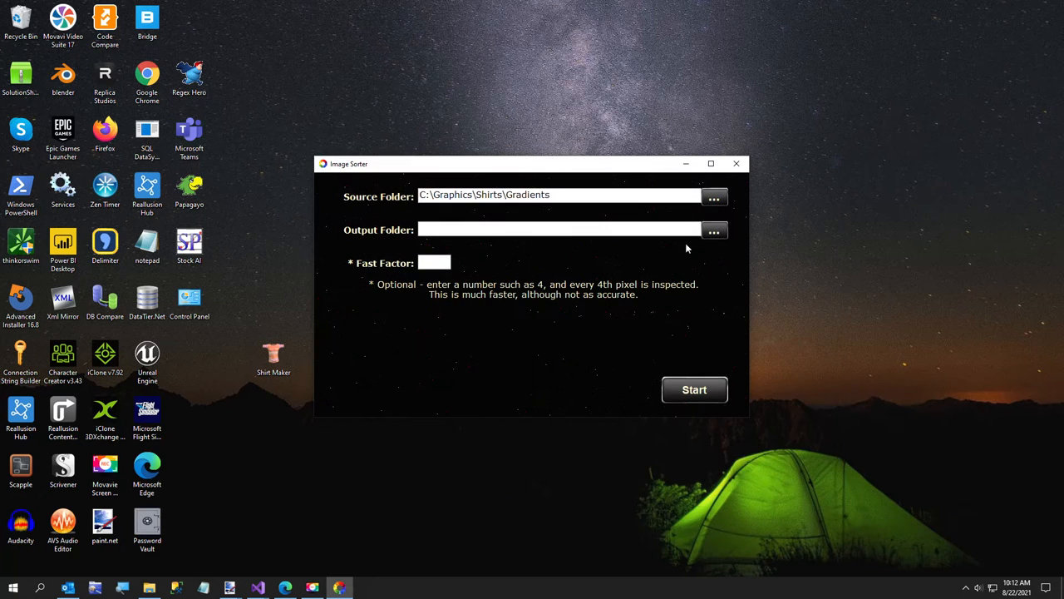
{"action": "left_click", "coordinate": [714, 229]}
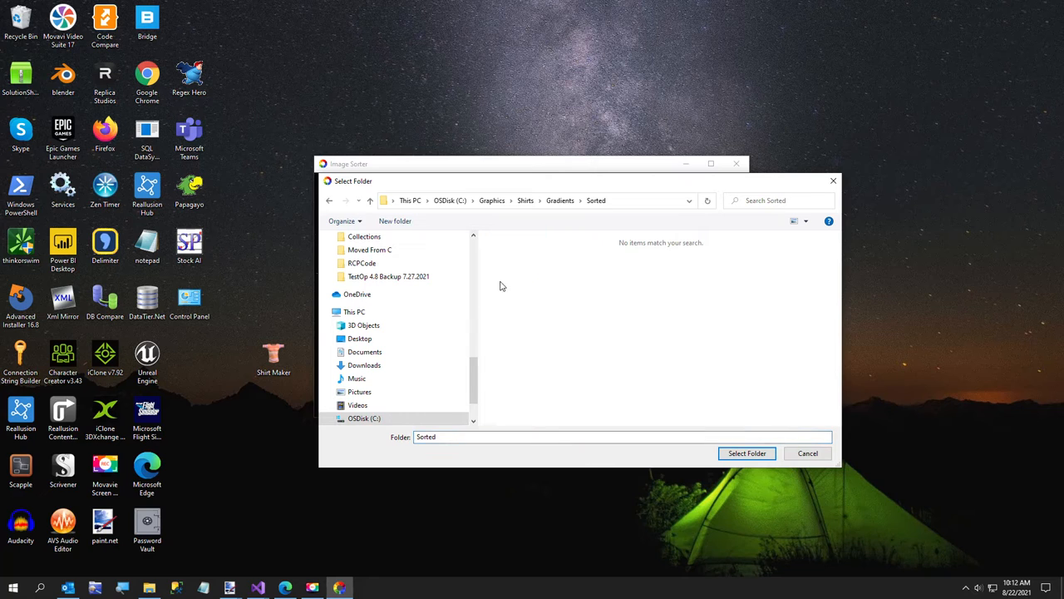
{"action": "left_click", "coordinate": [746, 453]}
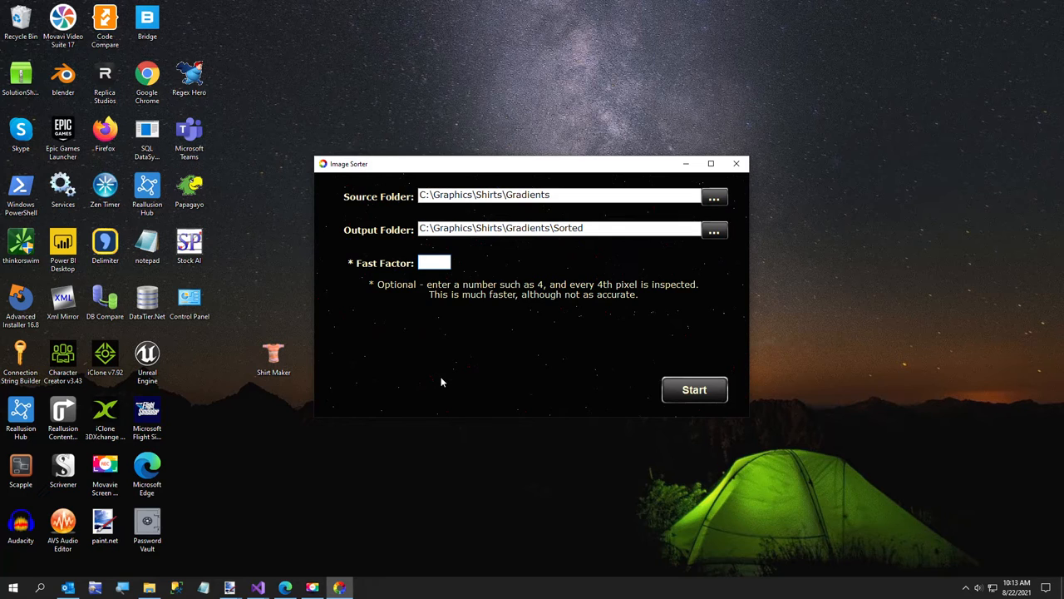
Enter a fast factor of 10 and start sorting until Done appears.
{"action": "left_click", "coordinate": [434, 262]}
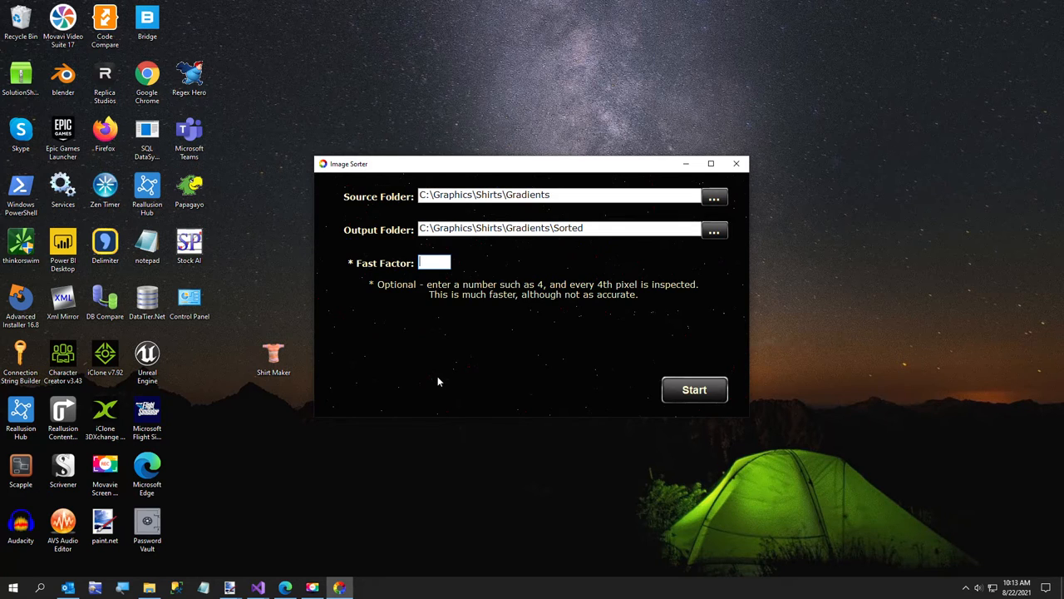
{"action": "mouse_move", "coordinate": [433, 378]}
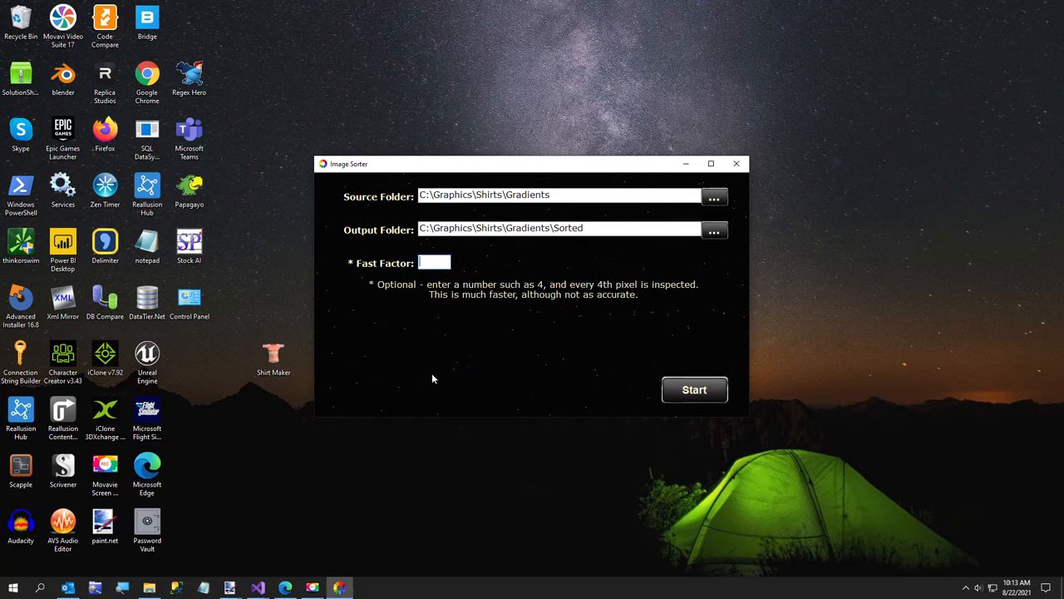
{"action": "mouse_move", "coordinate": [431, 383]}
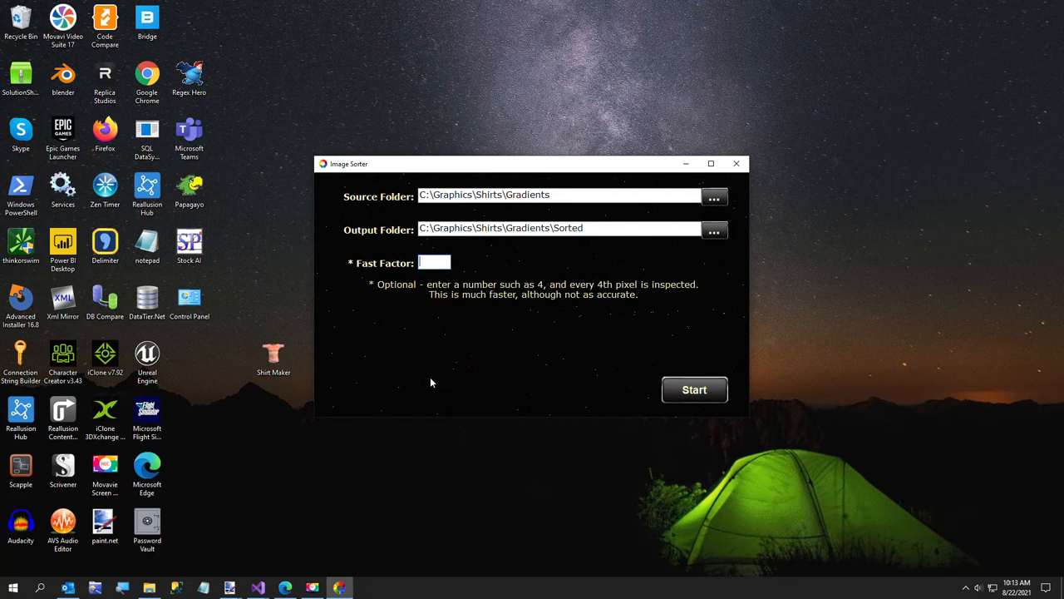
{"action": "type", "text": "10"}
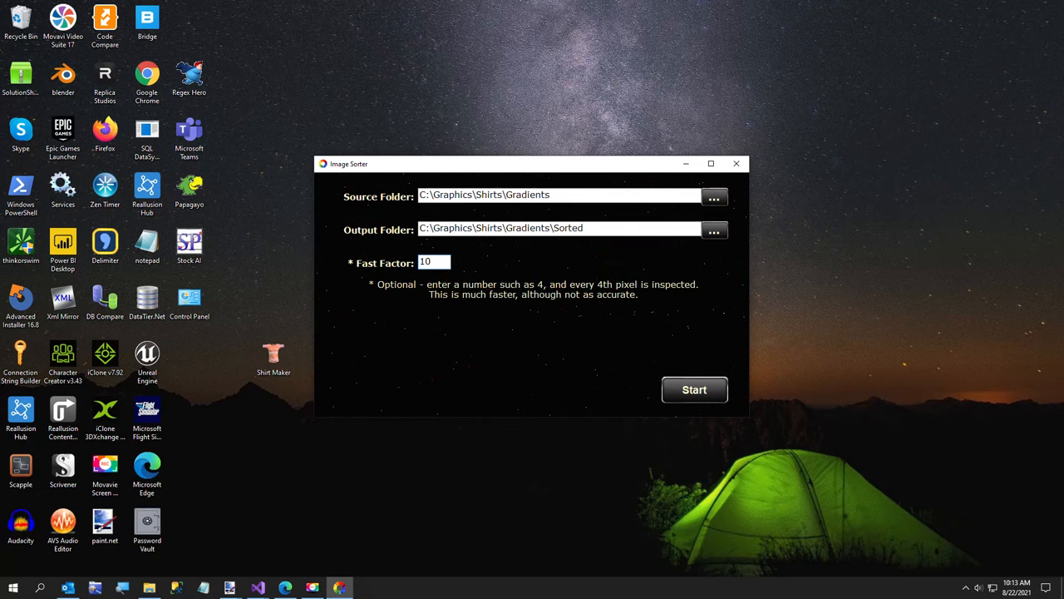
{"action": "left_click", "coordinate": [694, 389]}
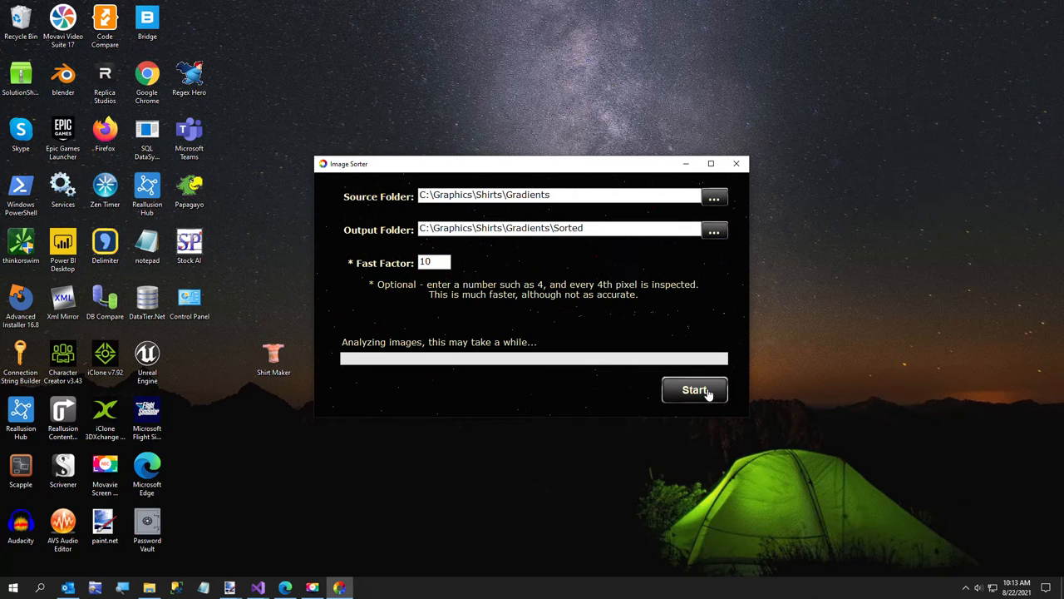
{"action": "left_click", "coordinate": [694, 390]}
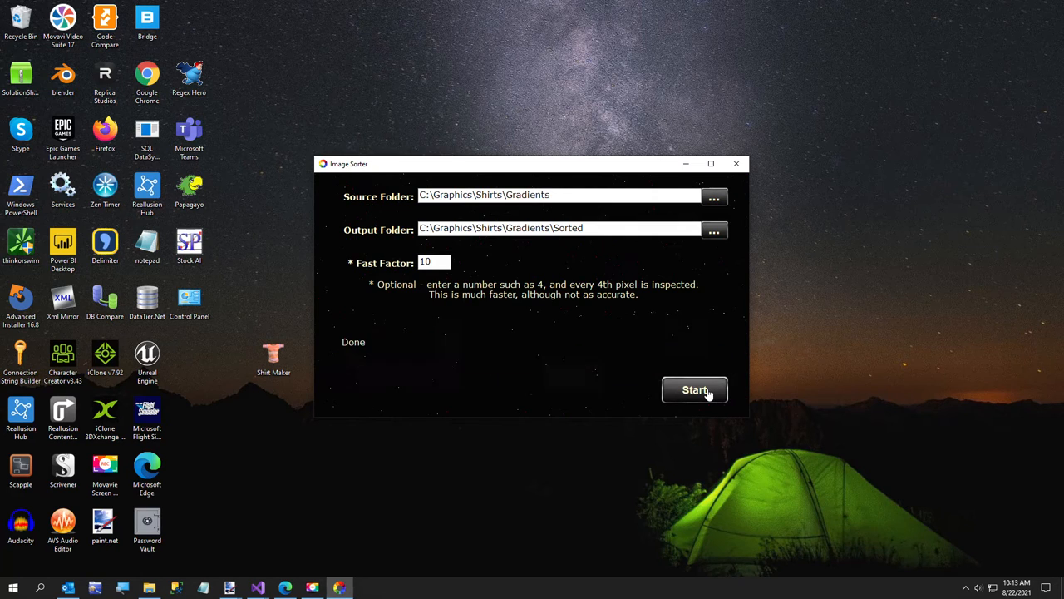
{"action": "mouse_move", "coordinate": [742, 166]}
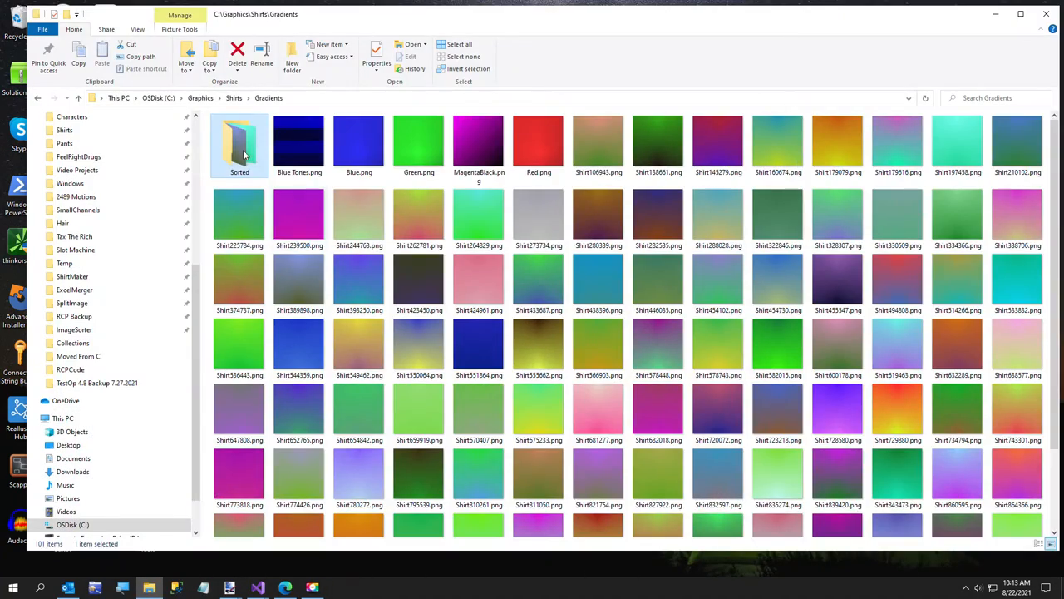
Open the Sorted folder and scroll through the 100 renamed, colour-ordered gradient PNGs.
{"action": "double_click", "coordinate": [240, 141]}
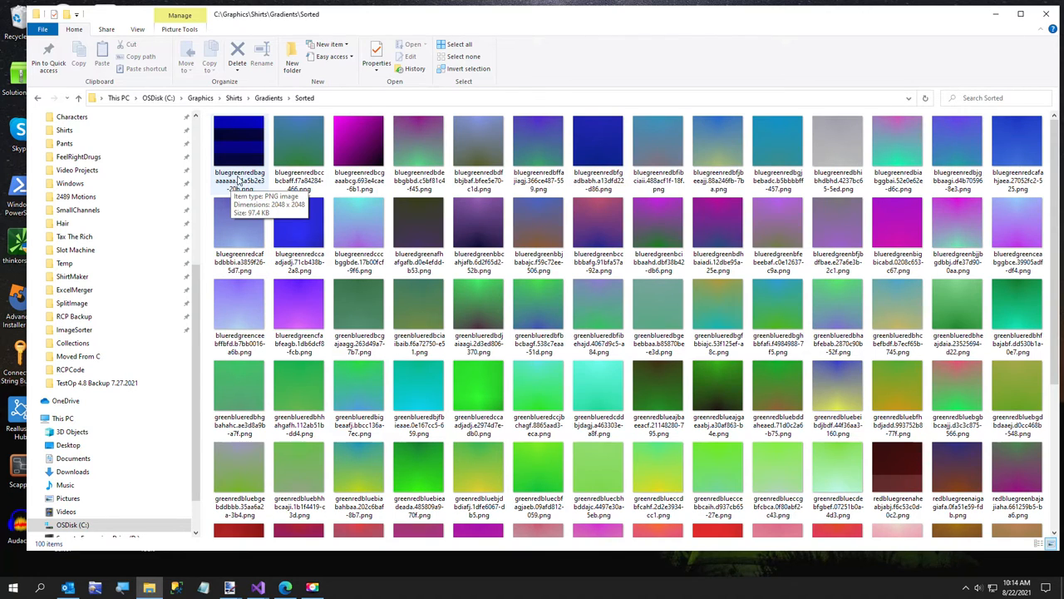
{"action": "mouse_move", "coordinate": [420, 233]}
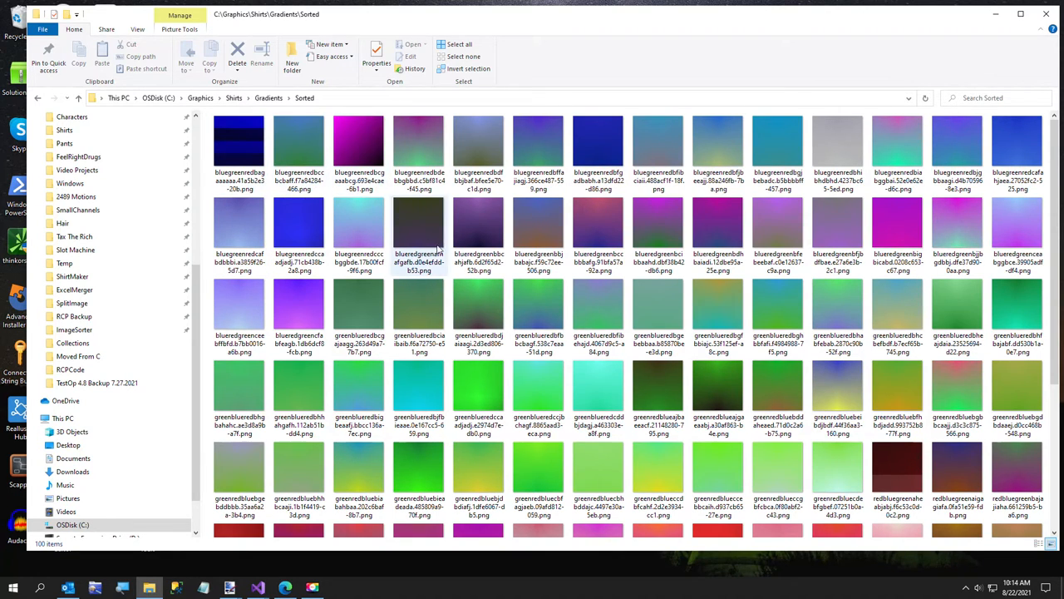
{"action": "mouse_move", "coordinate": [478, 339]}
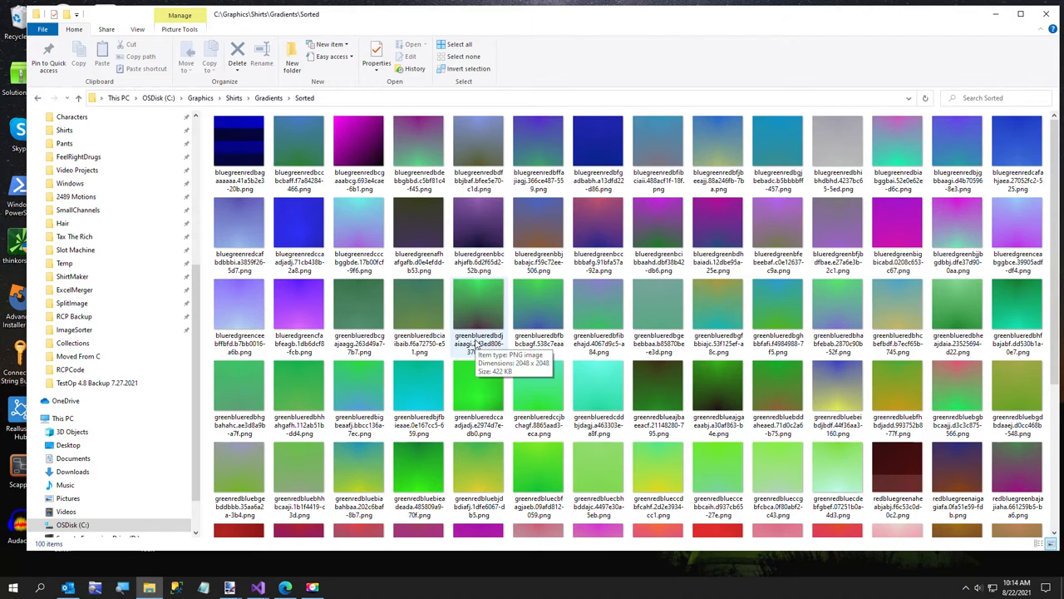
{"action": "scroll", "scroll_direction": "down", "scroll_amount": 3}
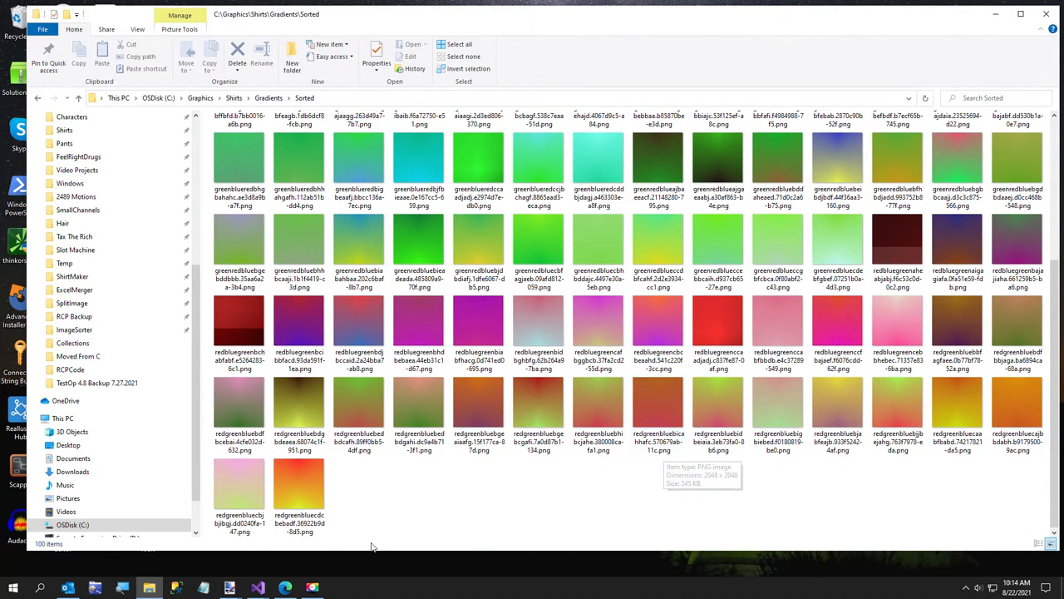
{"action": "mouse_move", "coordinate": [299, 486]}
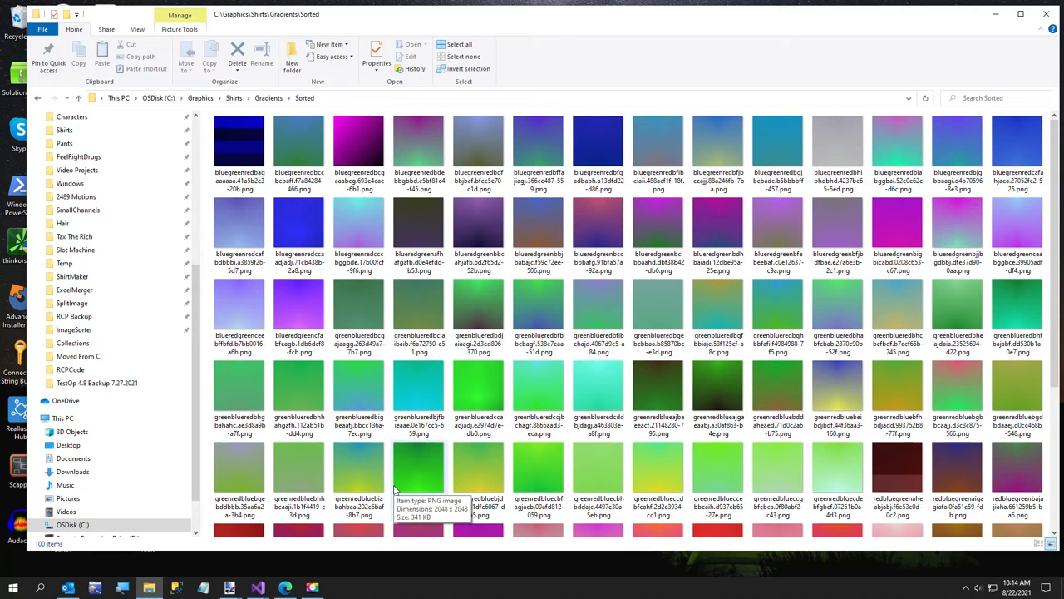
{"action": "mouse_move", "coordinate": [286, 285]}
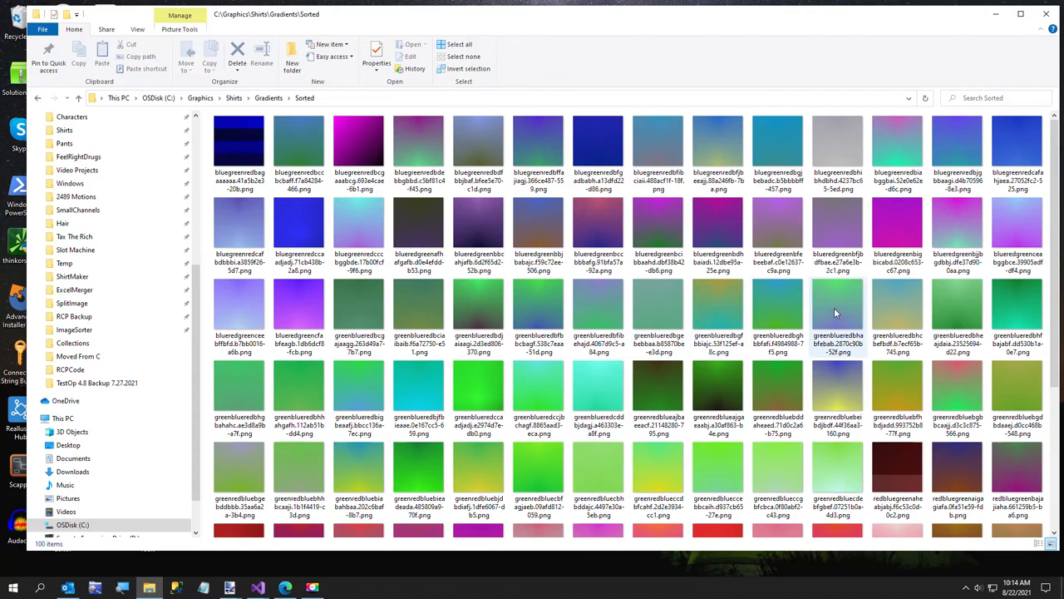
{"action": "scroll", "scroll_direction": "down", "scroll_amount": 3}
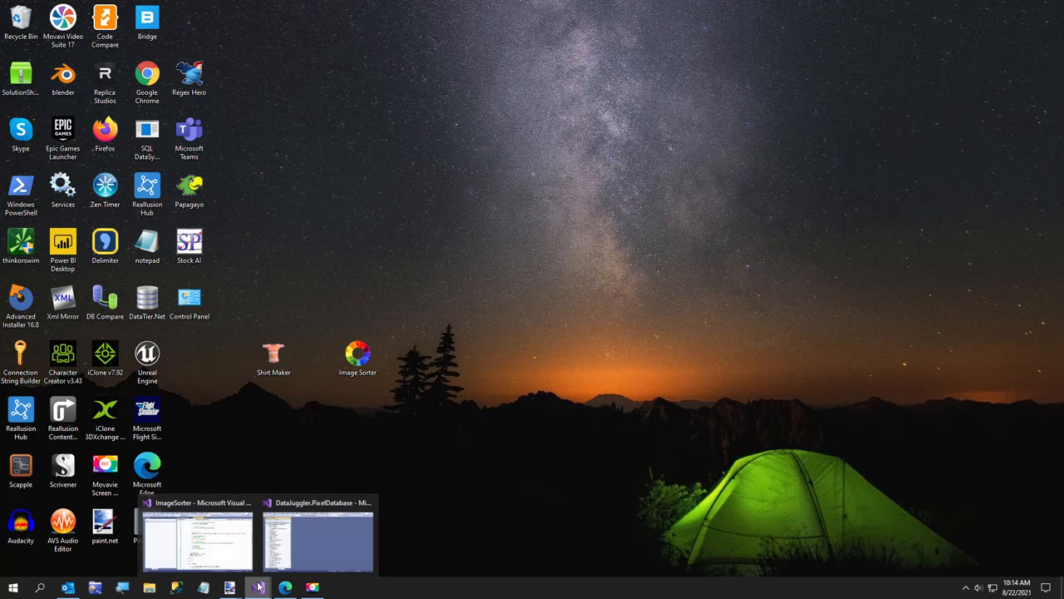
Scroll through StartButton_Click in MainForm.cs, where fastFactor is passed to ImageClassifier.Sort.
{"action": "left_click", "coordinate": [198, 539]}
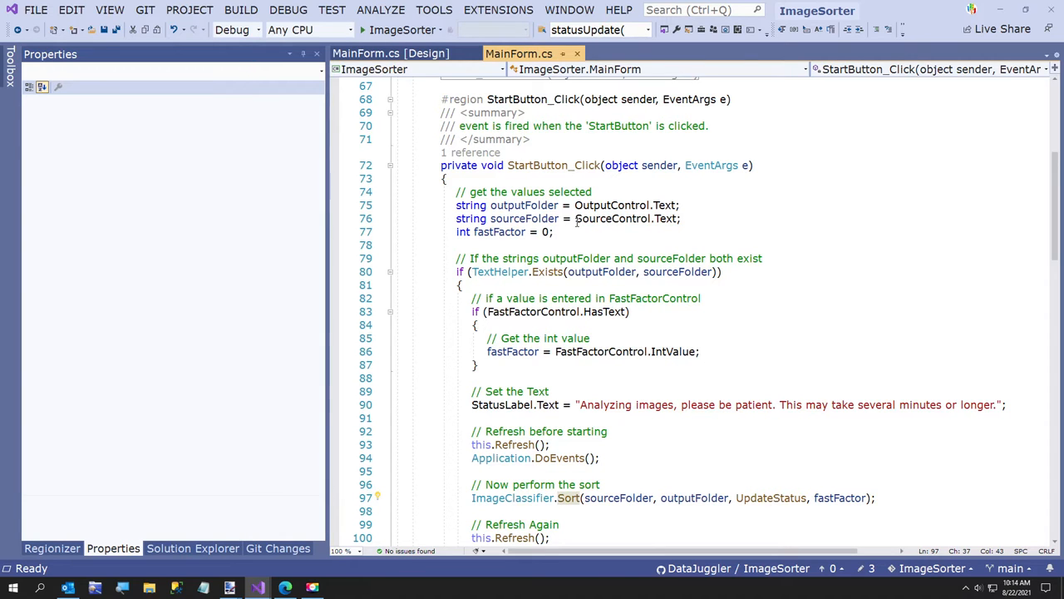
{"action": "scroll", "scroll_direction": "down", "scroll_amount": 3}
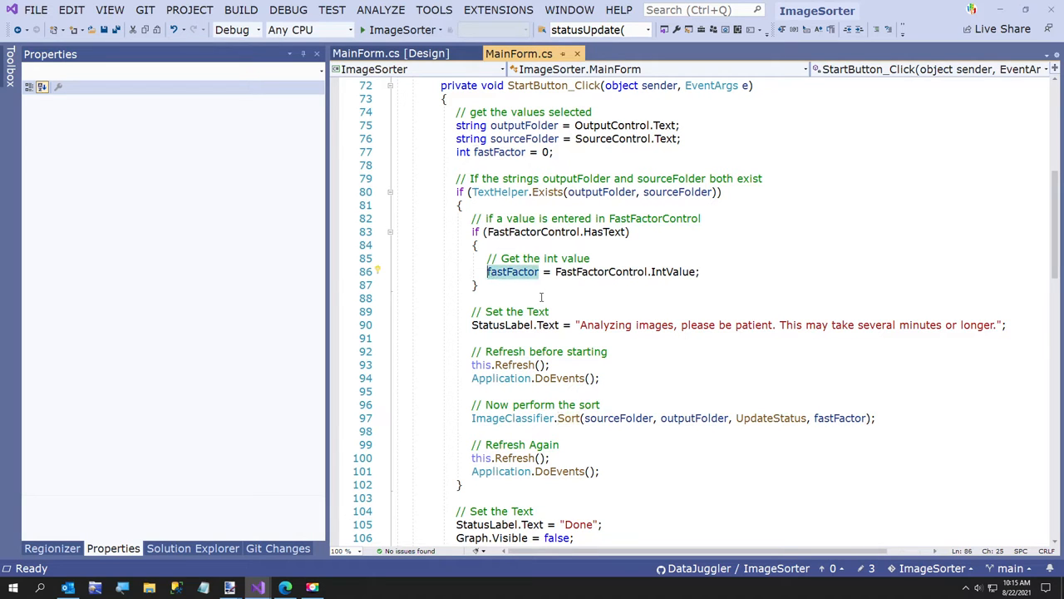
{"action": "scroll", "scroll_direction": "down", "scroll_amount": 3}
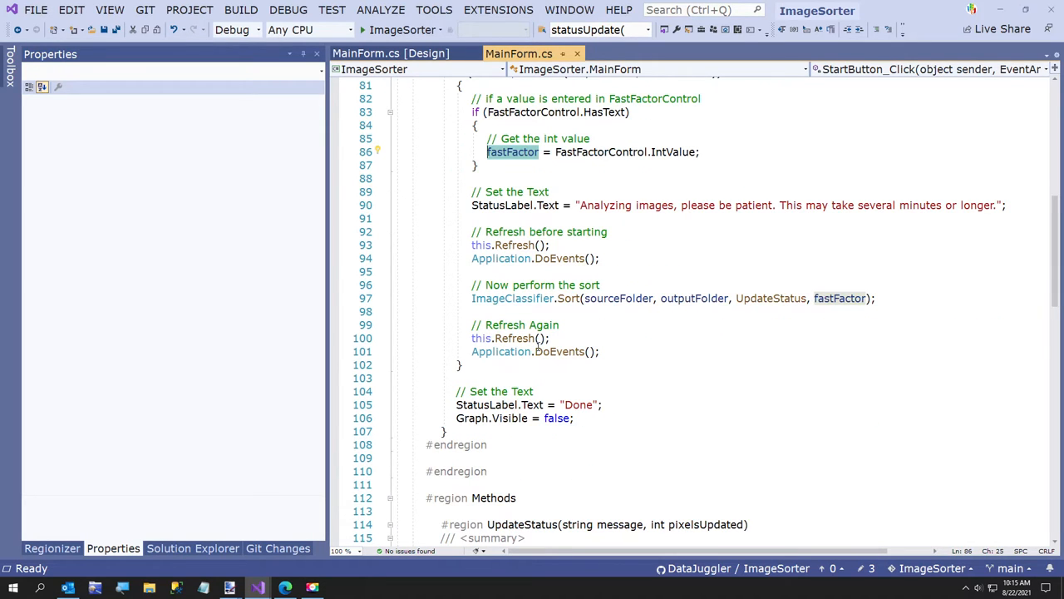
{"action": "mouse_move", "coordinate": [512, 297]}
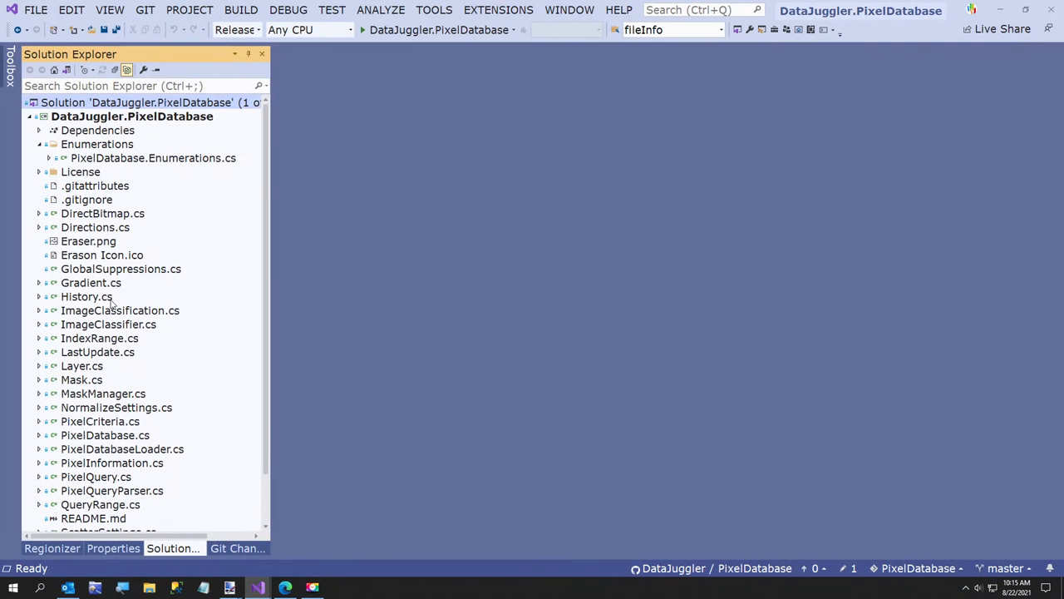
Open ImageClassifier.cs and ImageClassification.cs, then scroll ImageClassifier.cs through SetNewName toward Sort.
{"action": "double_click", "coordinate": [108, 324]}
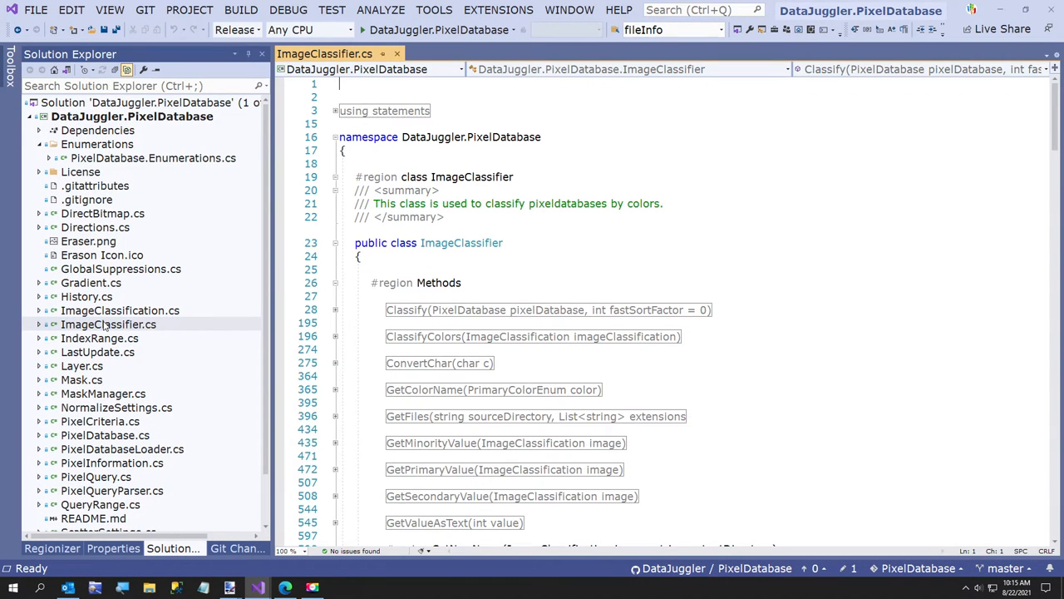
{"action": "double_click", "coordinate": [120, 310]}
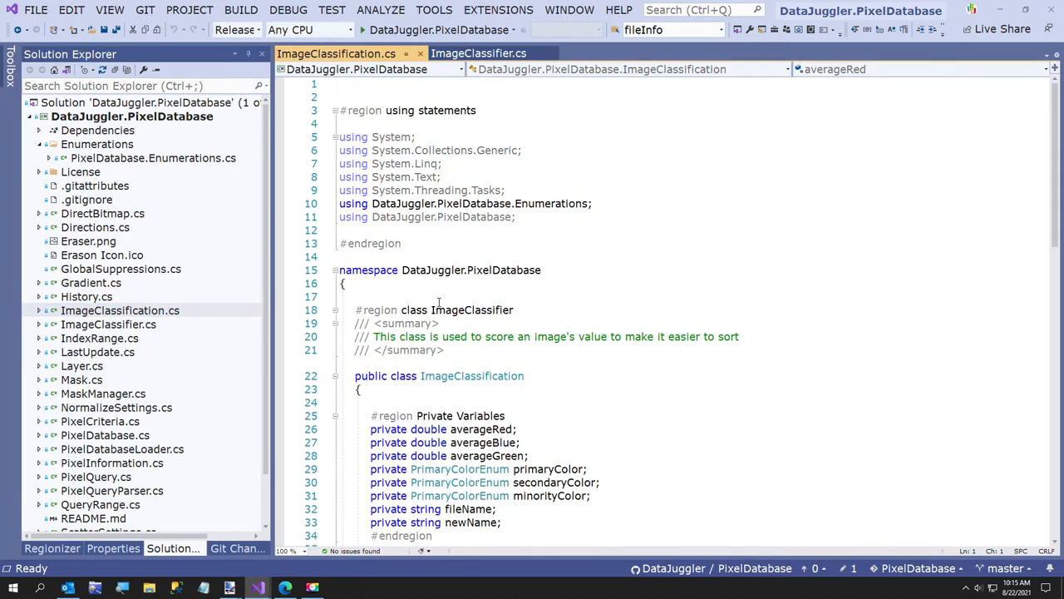
{"action": "scroll", "scroll_direction": "down", "scroll_amount": 3}
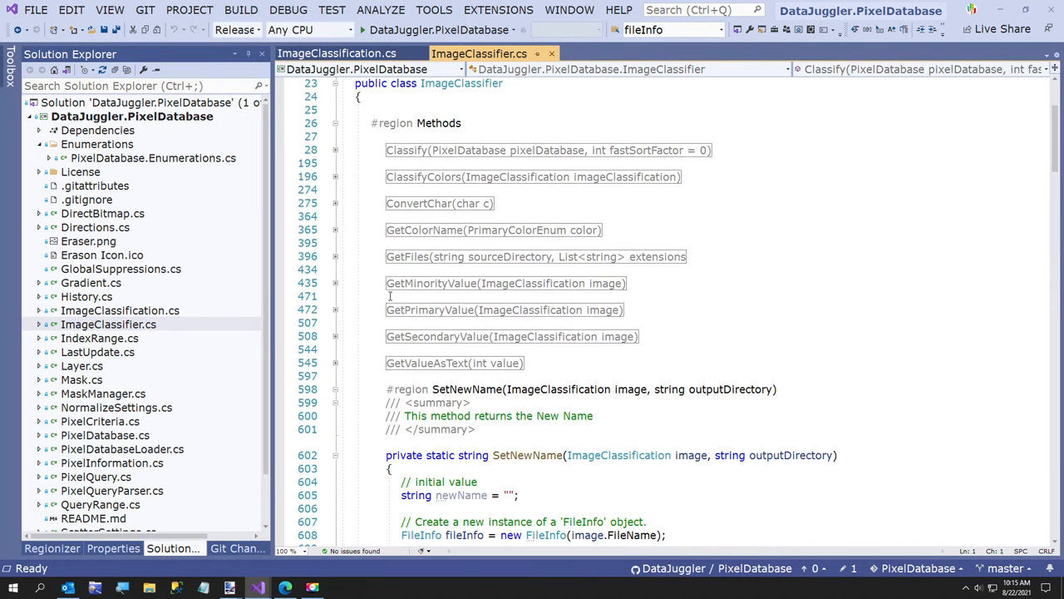
{"action": "scroll", "scroll_direction": "down", "scroll_amount": 3}
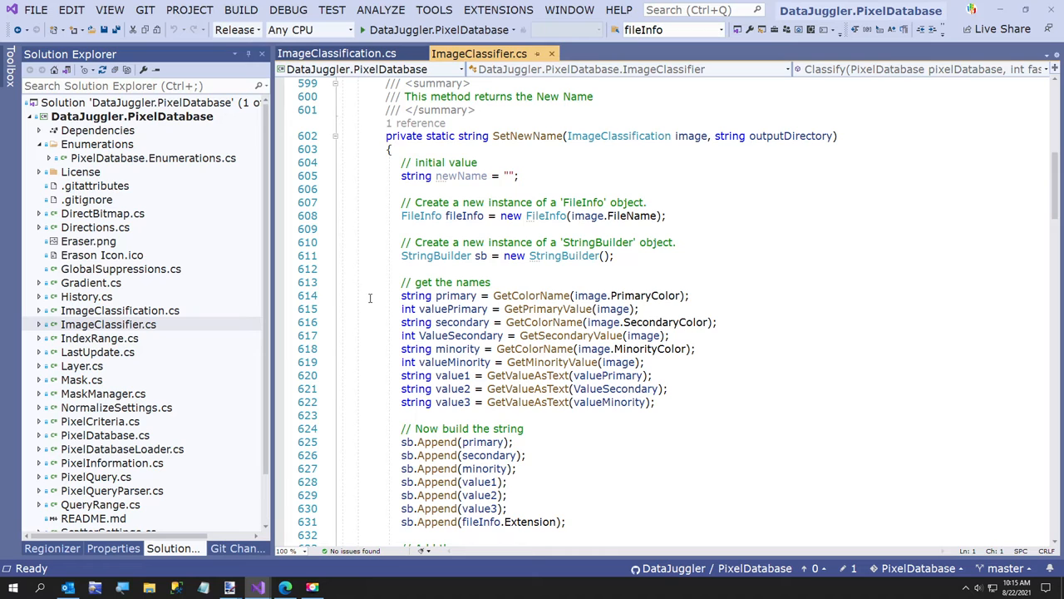
{"action": "scroll", "scroll_direction": "down", "scroll_amount": 3}
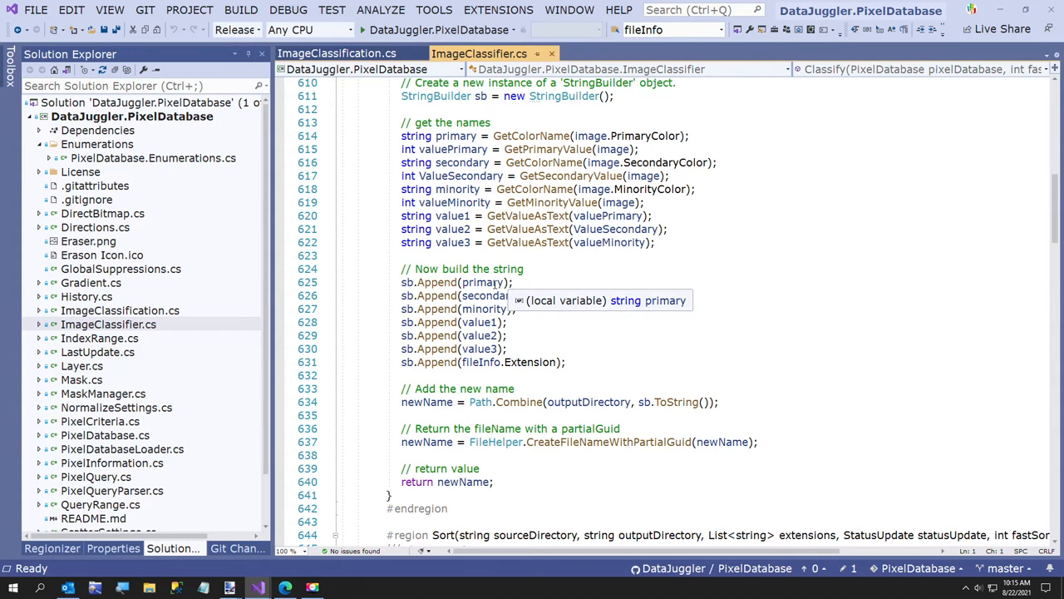
{"action": "scroll", "scroll_direction": "down", "scroll_amount": 3}
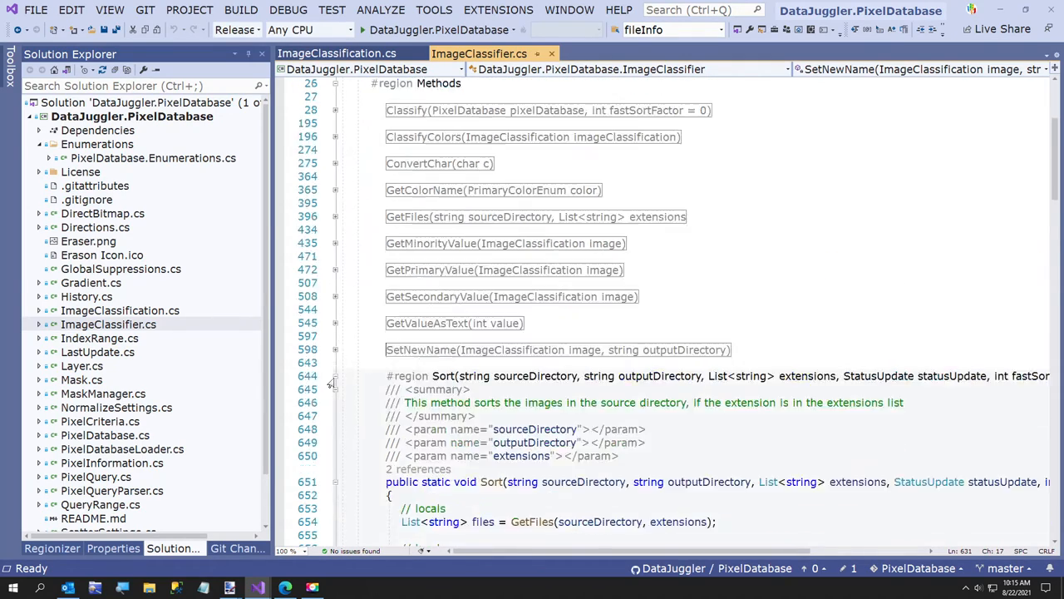
{"action": "scroll", "scroll_direction": "down", "scroll_amount": 3}
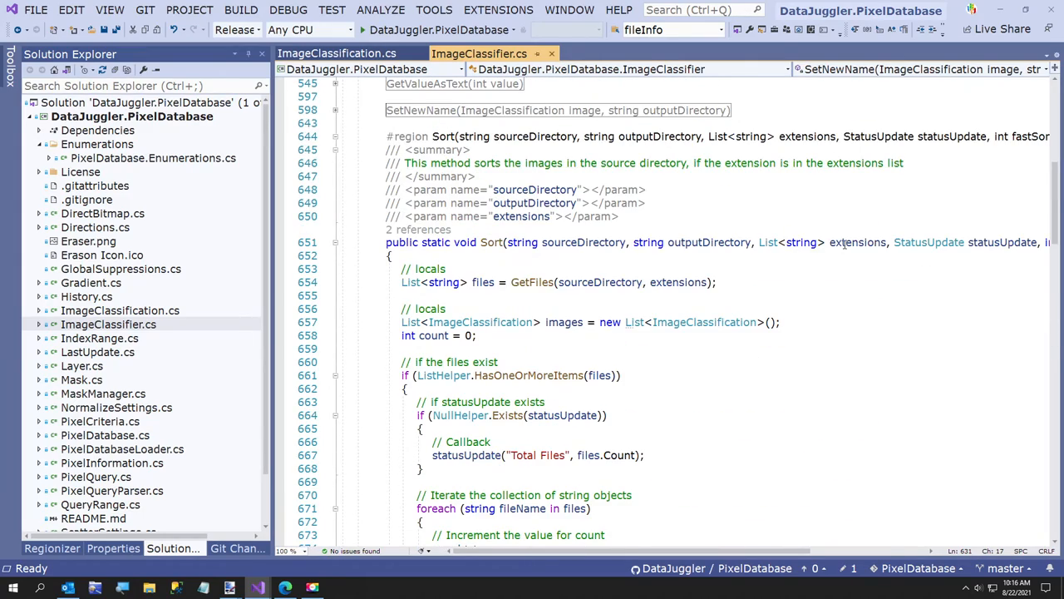
{"action": "scroll", "scroll_direction": "down", "scroll_amount": 3}
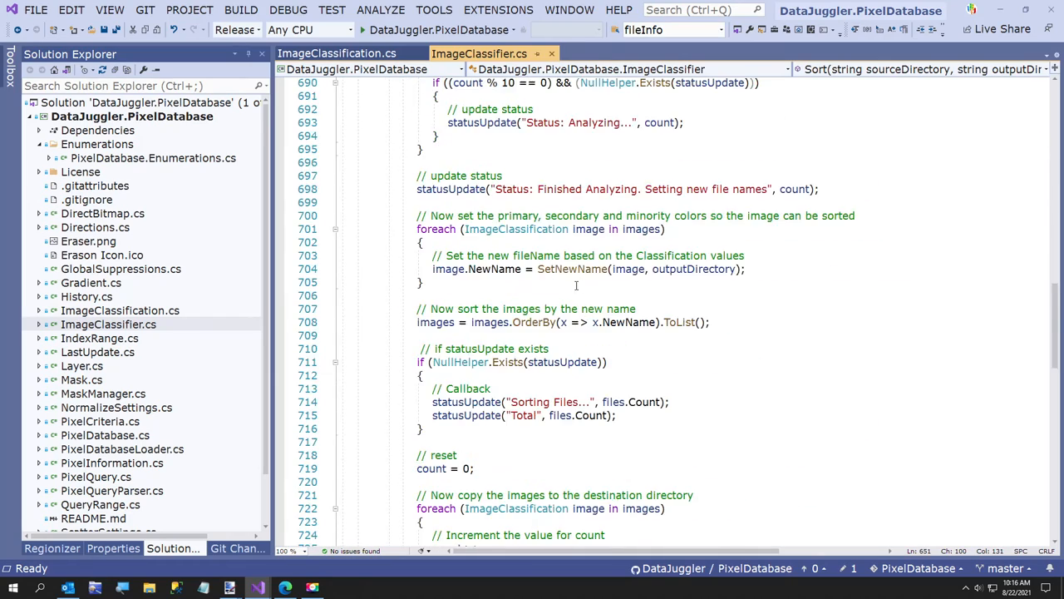
{"action": "scroll", "scroll_direction": "down", "scroll_amount": 3}
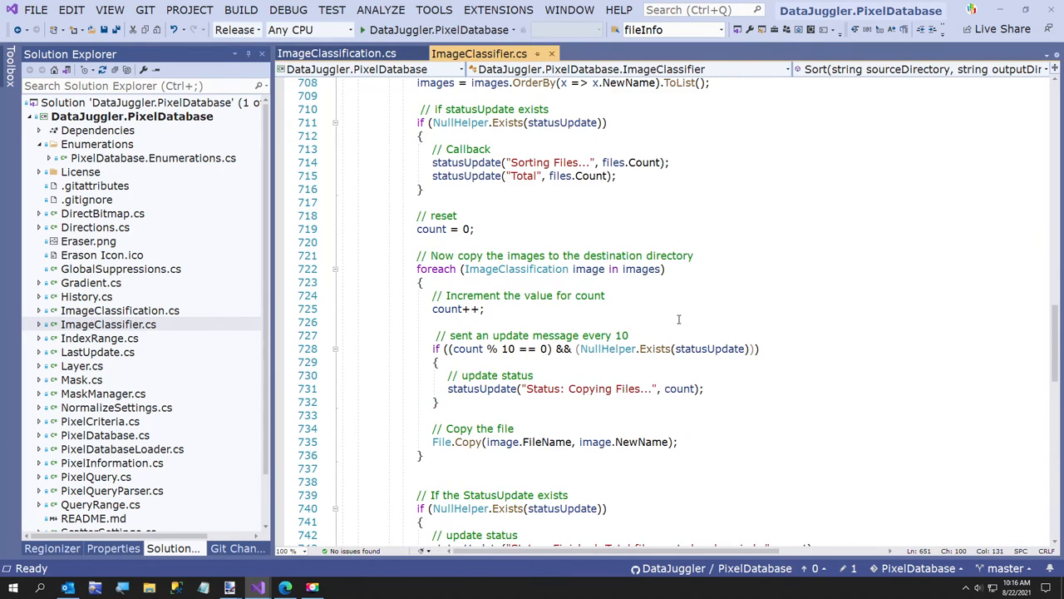
{"action": "scroll", "scroll_direction": "up", "scroll_amount": 3}
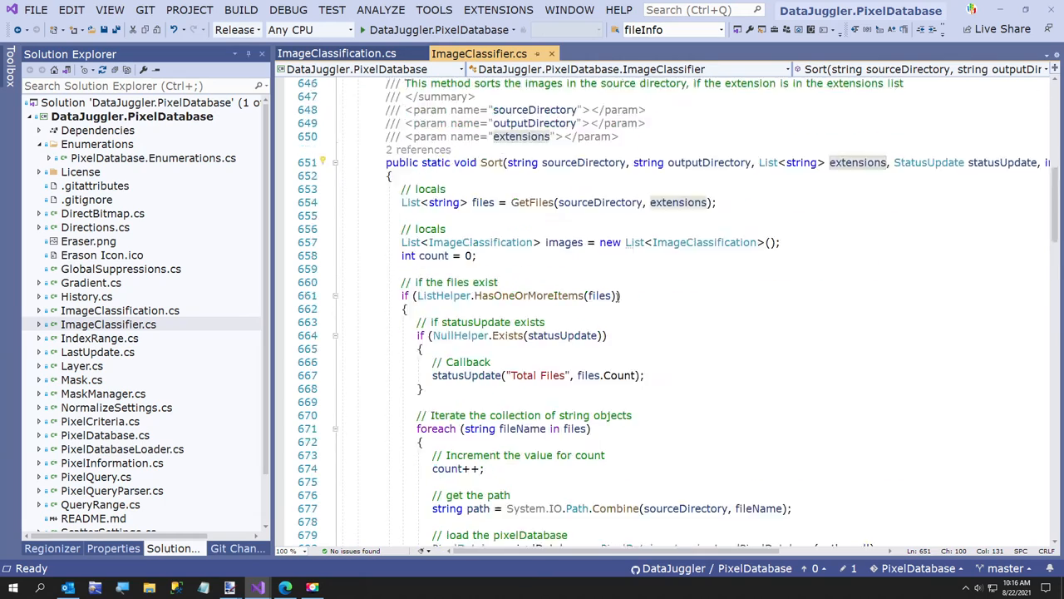
{"action": "scroll", "scroll_direction": "down", "scroll_amount": 3}
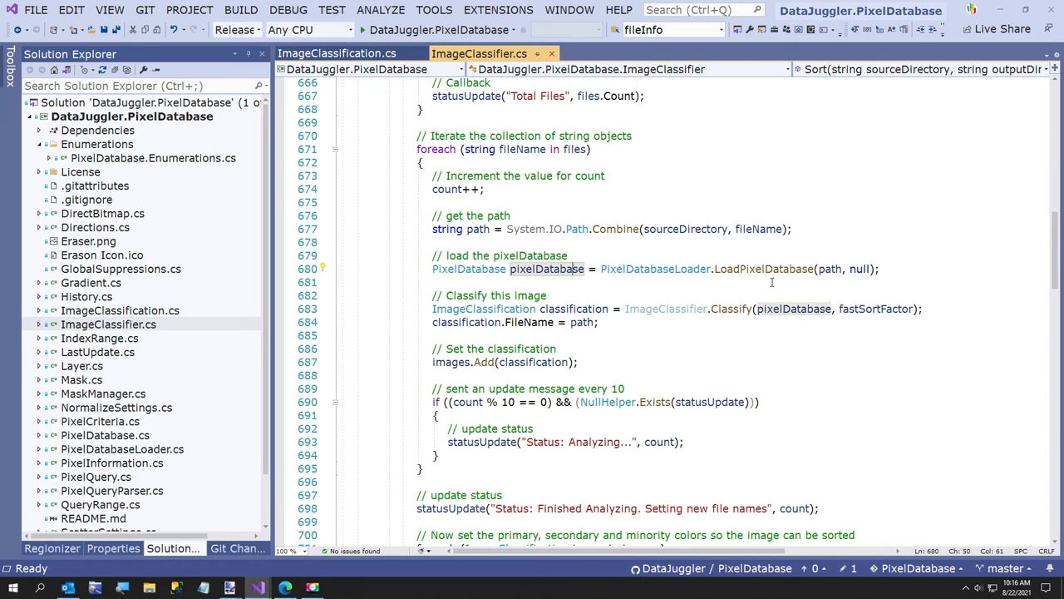
{"action": "mouse_move", "coordinate": [665, 276]}
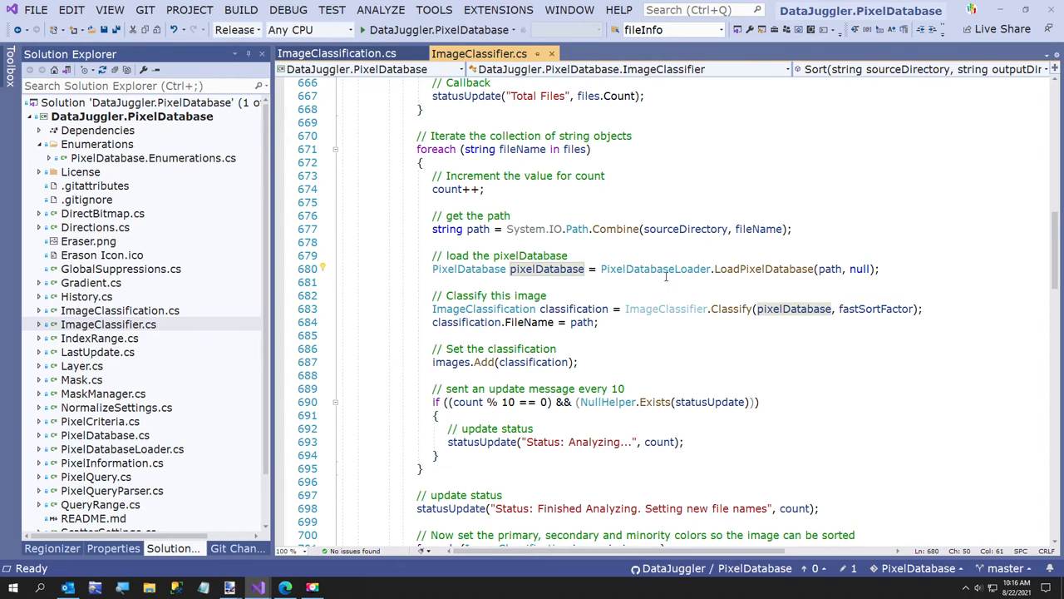
{"action": "scroll", "scroll_direction": "down", "scroll_amount": 3}
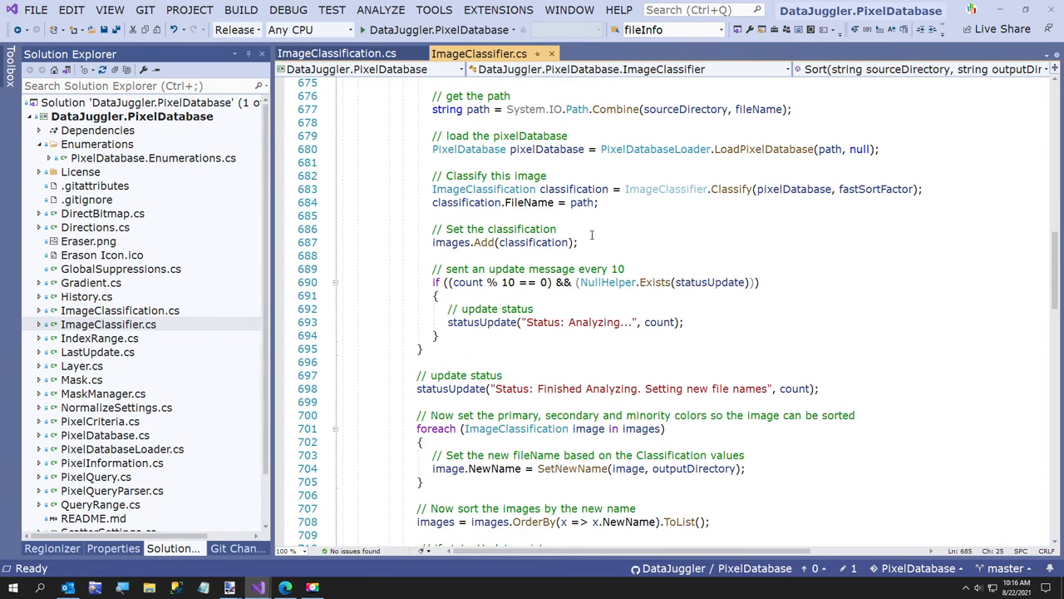
{"action": "left_click", "coordinate": [736, 189]}
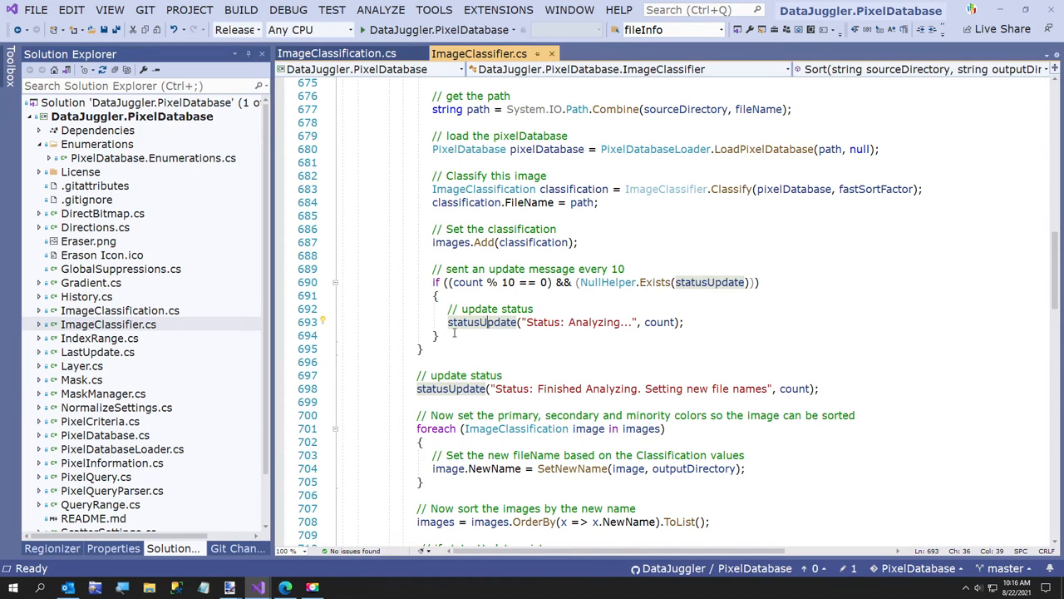
{"action": "scroll", "scroll_direction": "down", "scroll_amount": 3}
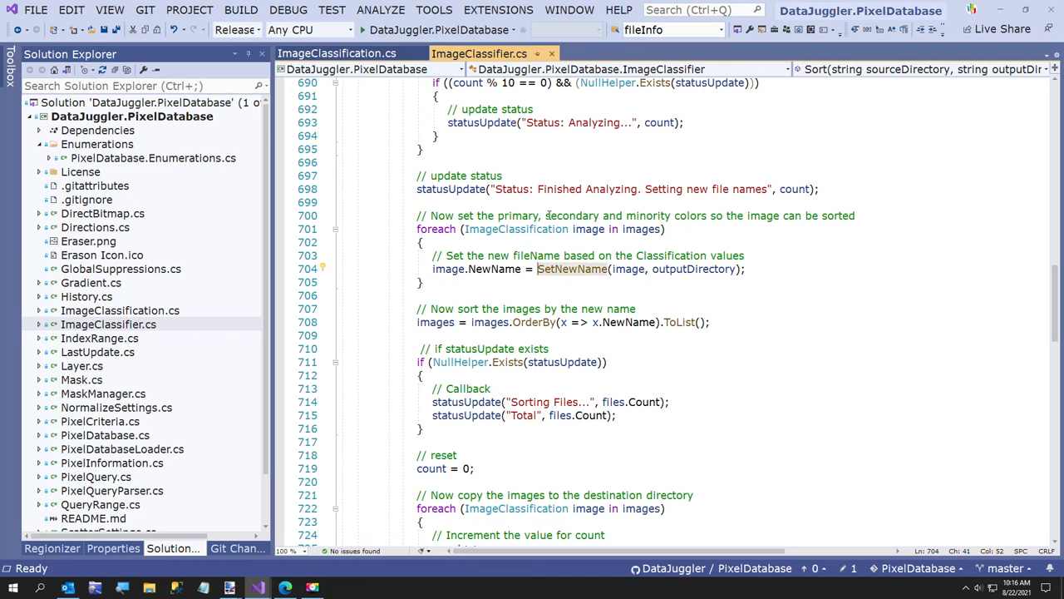
{"action": "mouse_move", "coordinate": [530, 236]}
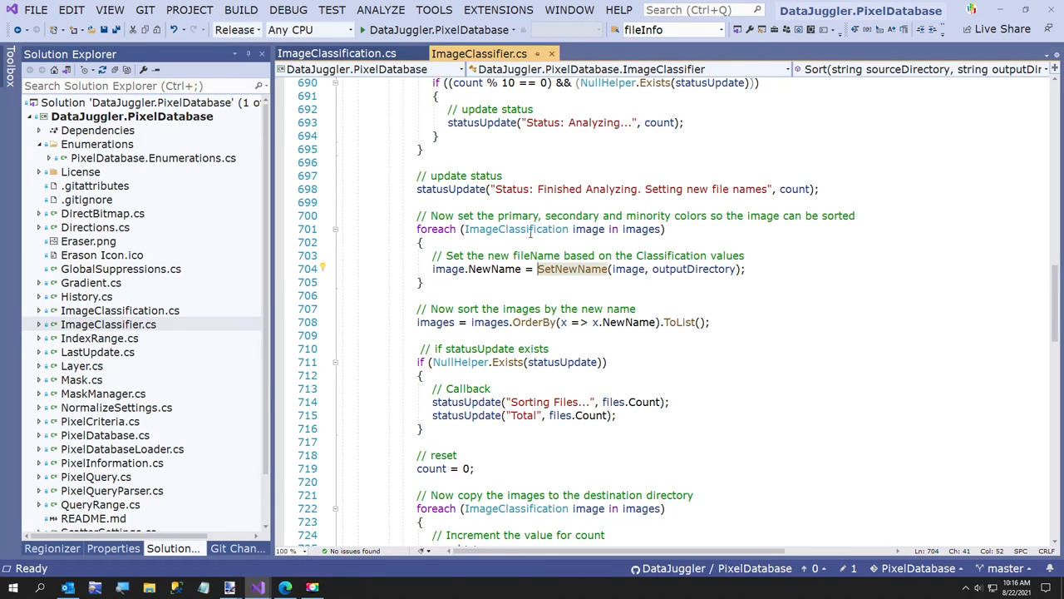
{"action": "scroll", "scroll_direction": "down", "scroll_amount": 3}
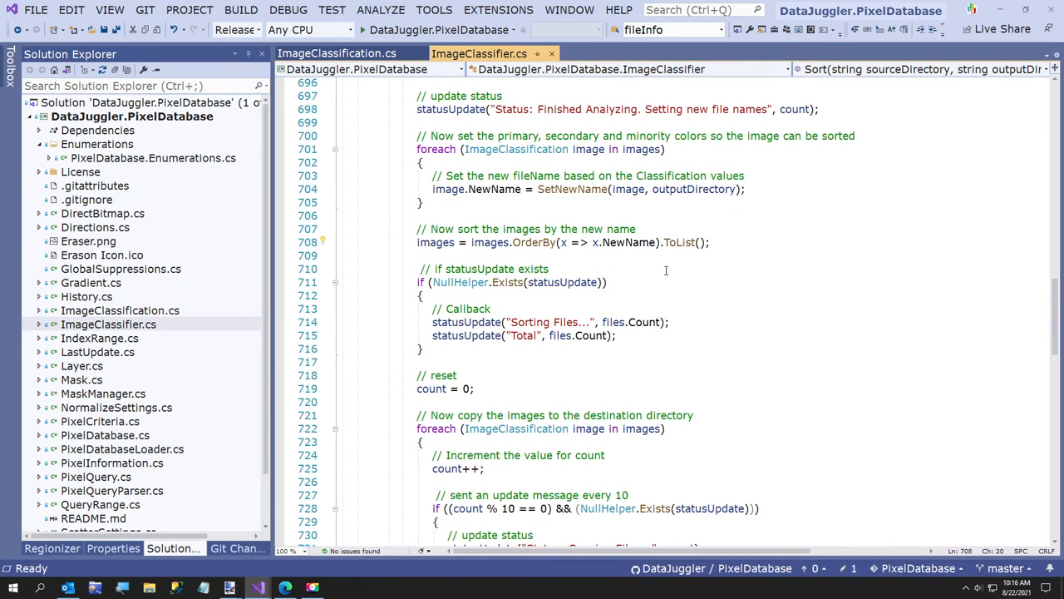
{"action": "scroll", "scroll_direction": "down", "scroll_amount": 3}
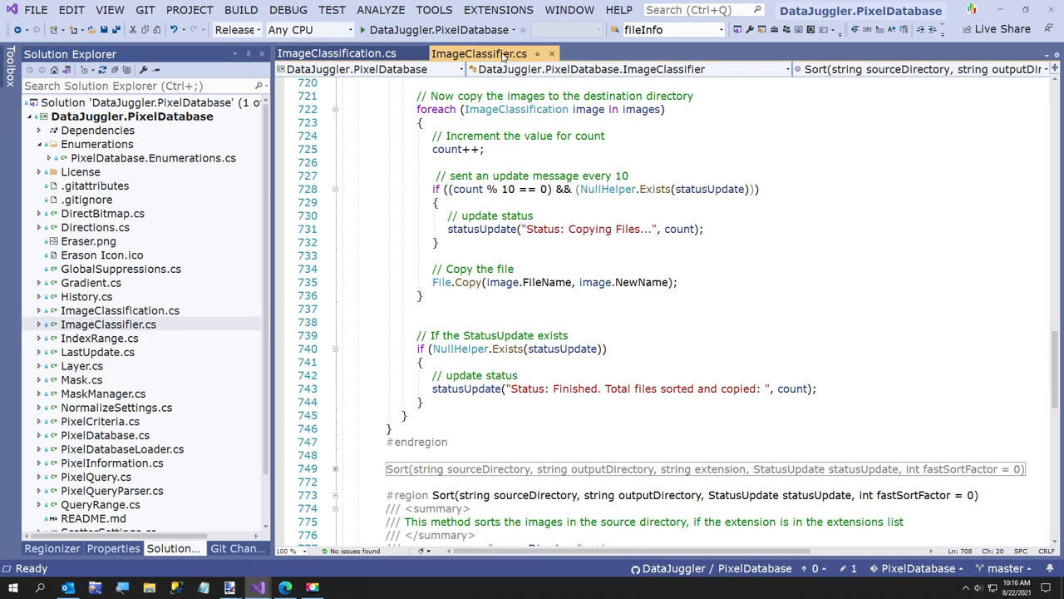
Close ImageClassifier.cs and ImageClassification.cs, minimize Visual Studio, and bring back the GitHub LICENSE page.
{"action": "left_click", "coordinate": [358, 53]}
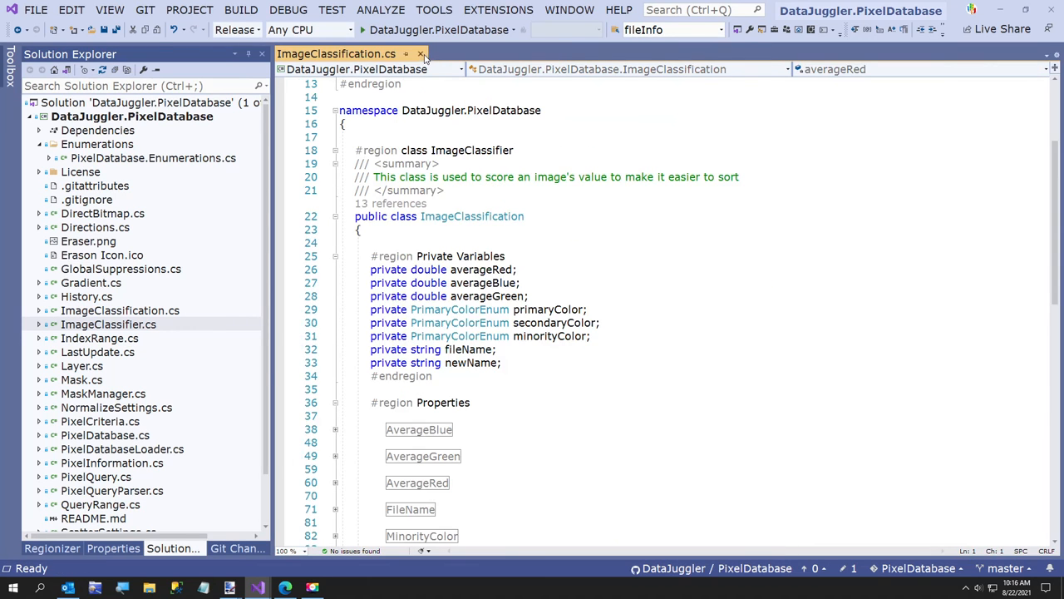
{"action": "left_click", "coordinate": [423, 53]}
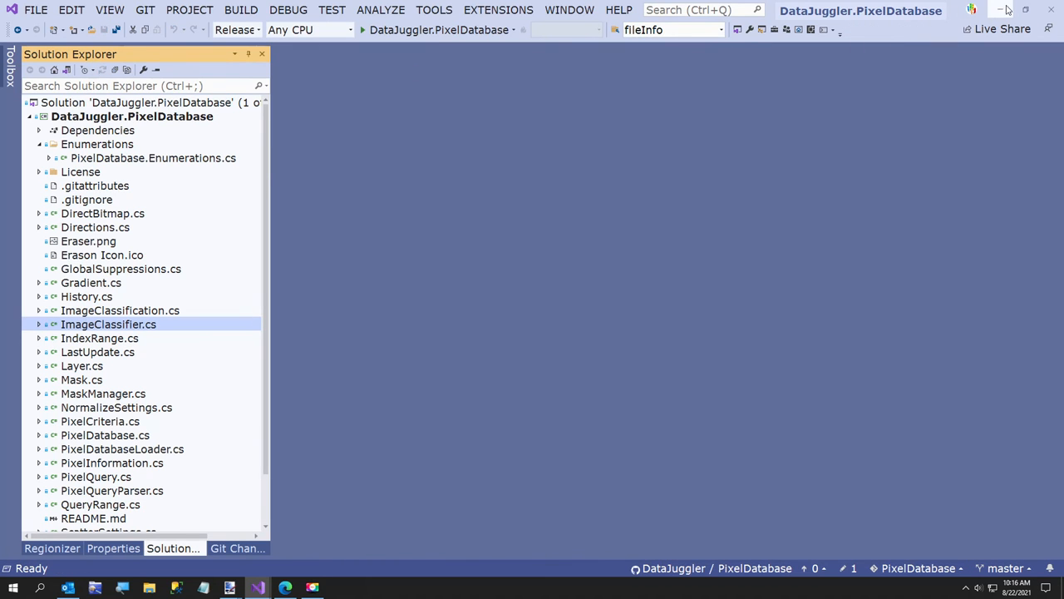
{"action": "left_click", "coordinate": [1007, 9]}
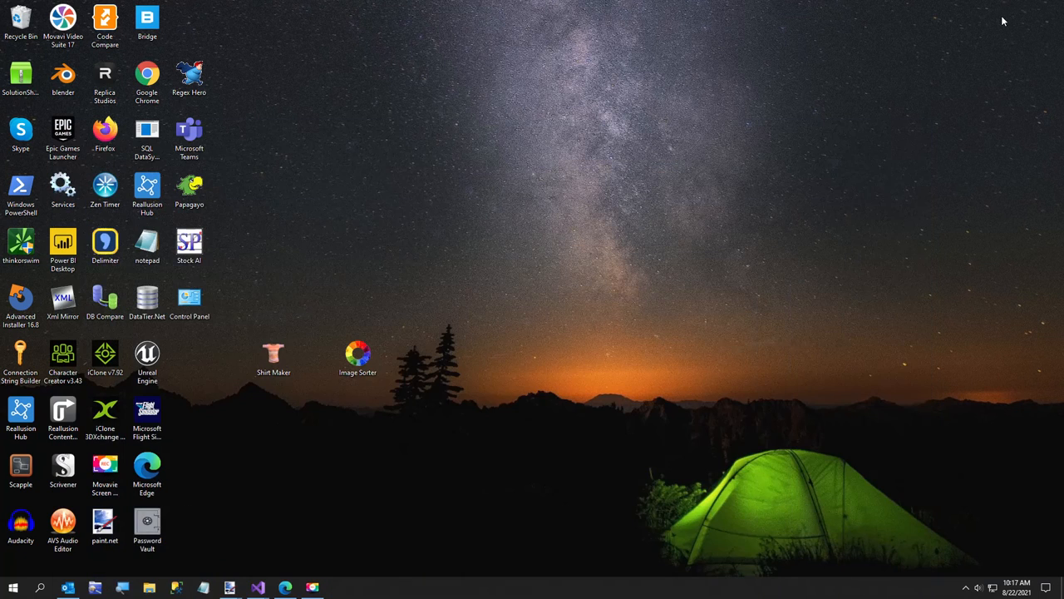
{"action": "left_click", "coordinate": [356, 354]}
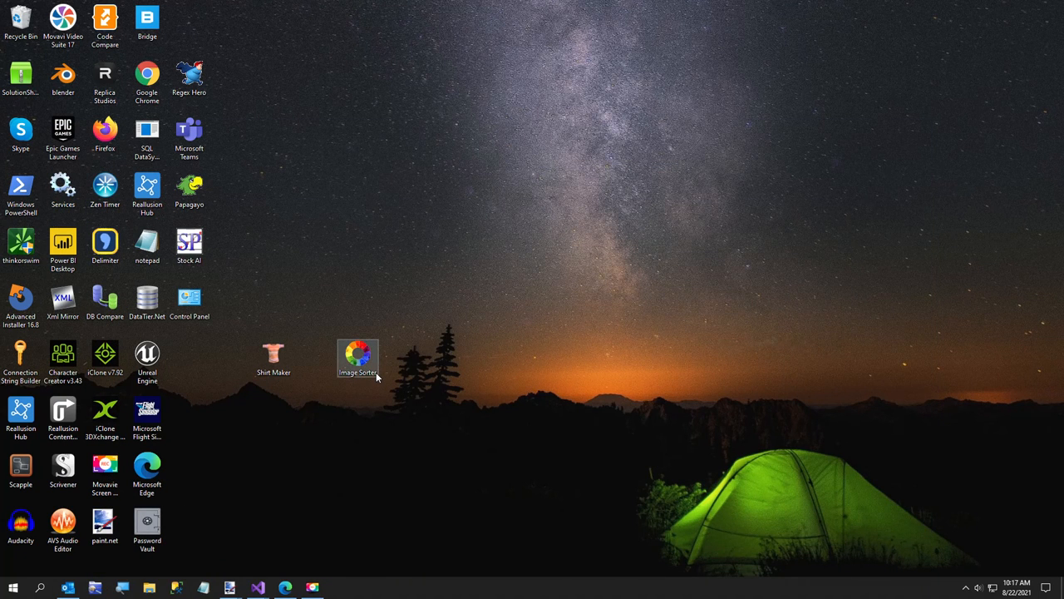
{"action": "mouse_move", "coordinate": [258, 581]}
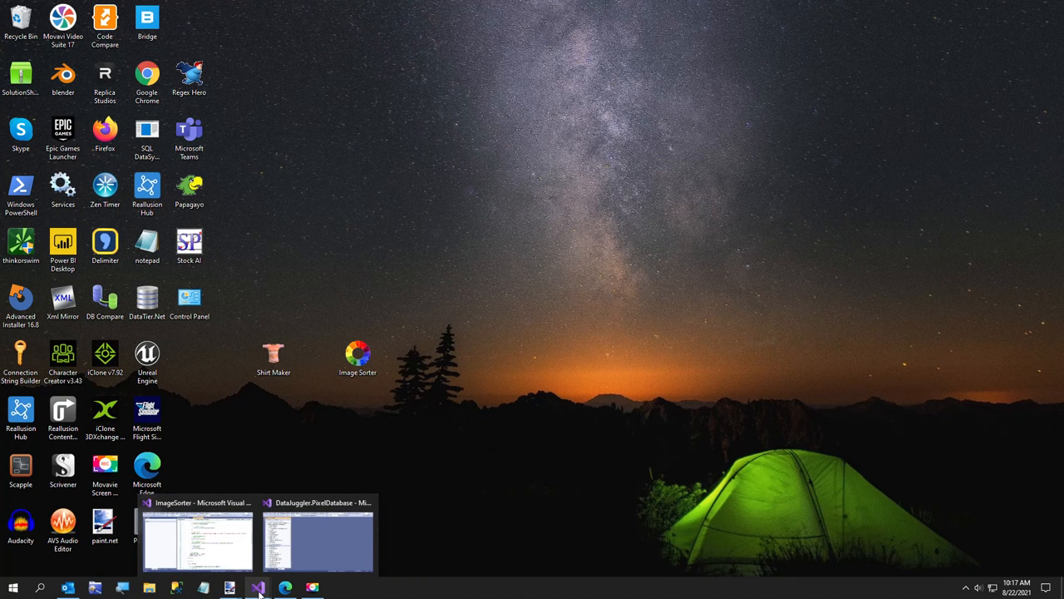
{"action": "left_click", "coordinate": [199, 541]}
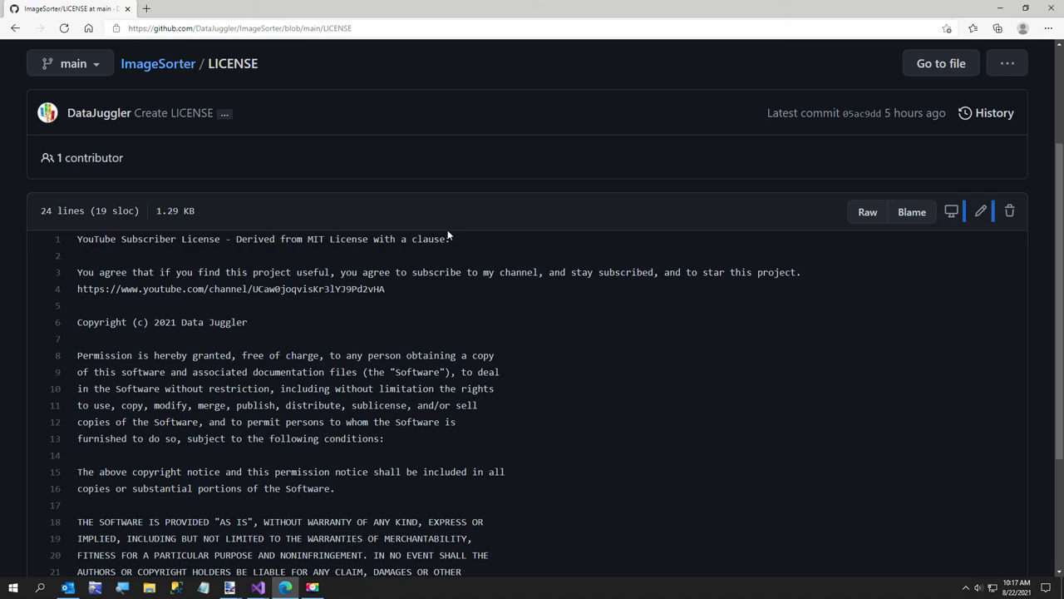
Select the LICENSE's first line, the YouTube Subscriber License title.
{"action": "triple_click", "coordinate": [250, 239]}
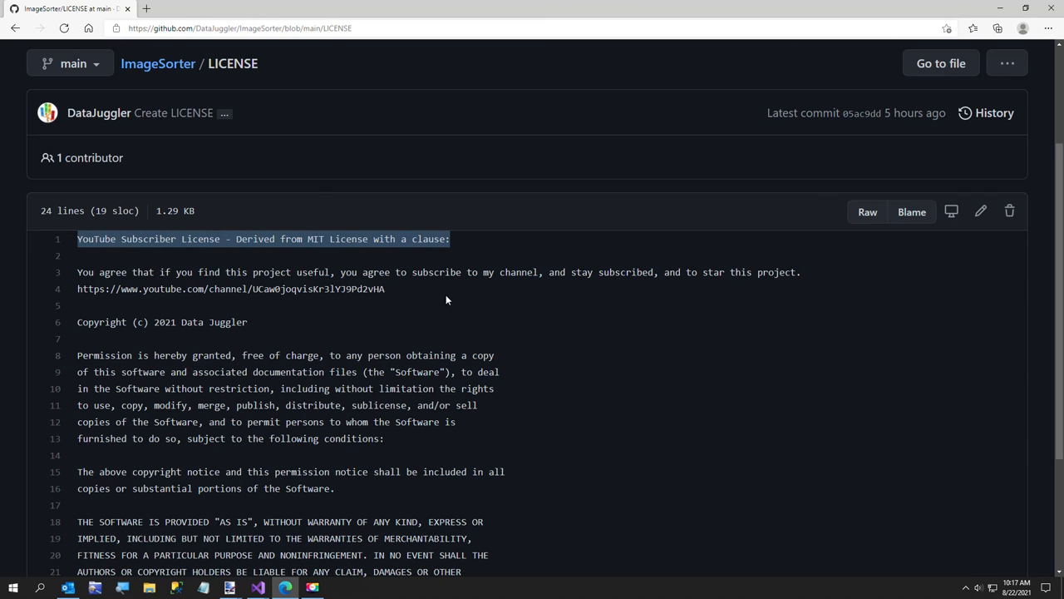
{"action": "mouse_move", "coordinate": [445, 297]}
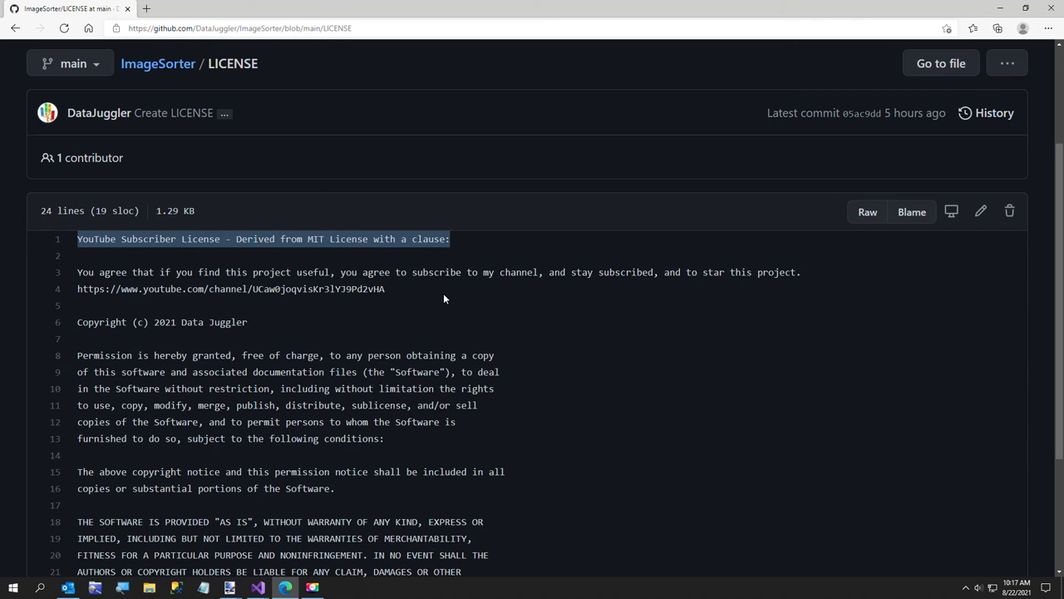
{"action": "mouse_move", "coordinate": [436, 304]}
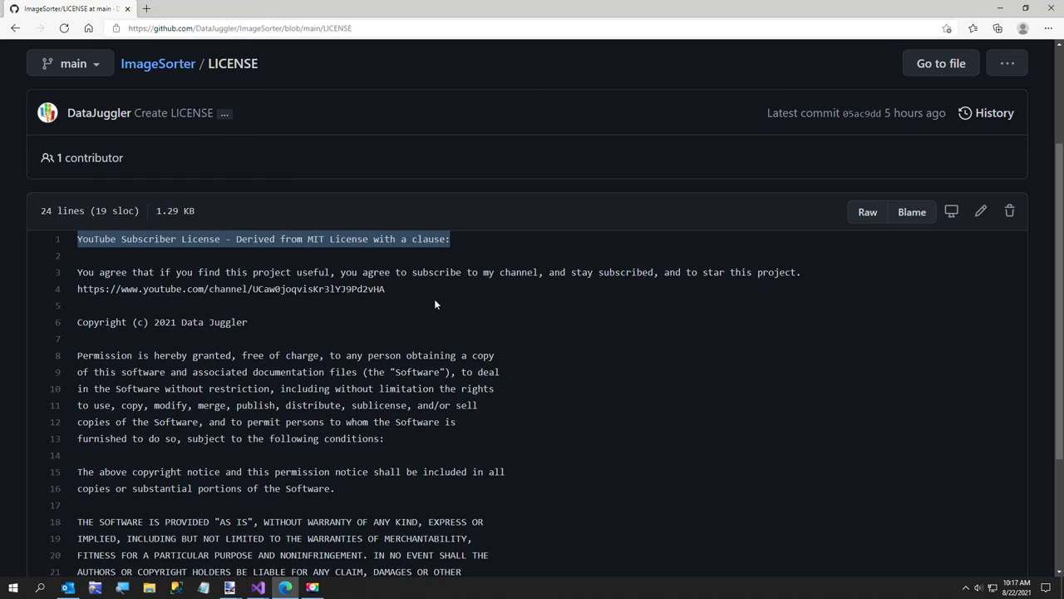
{"action": "mouse_move", "coordinate": [424, 284]}
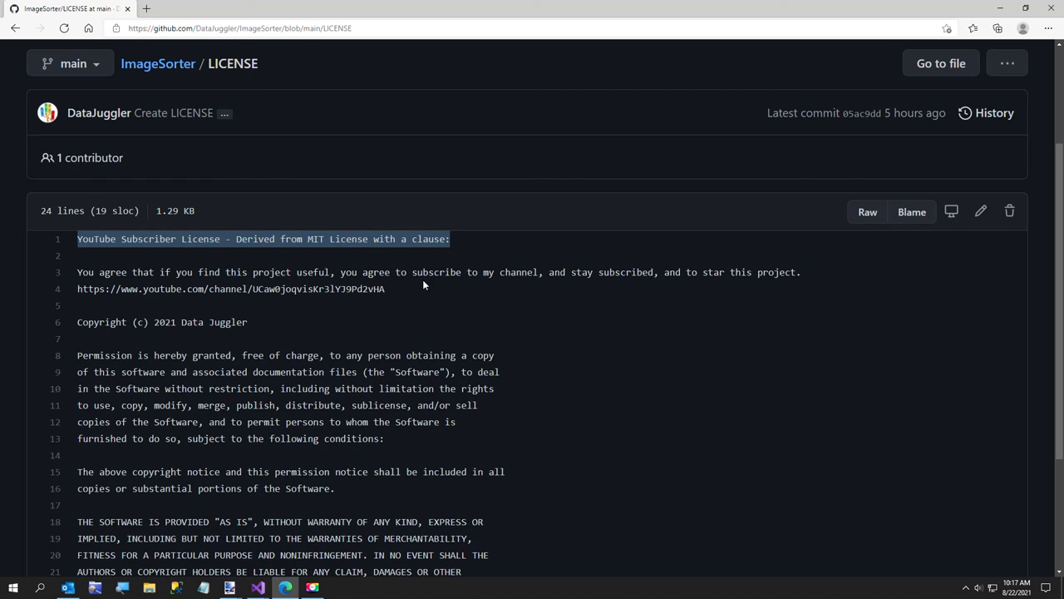
{"action": "mouse_move", "coordinate": [406, 280]}
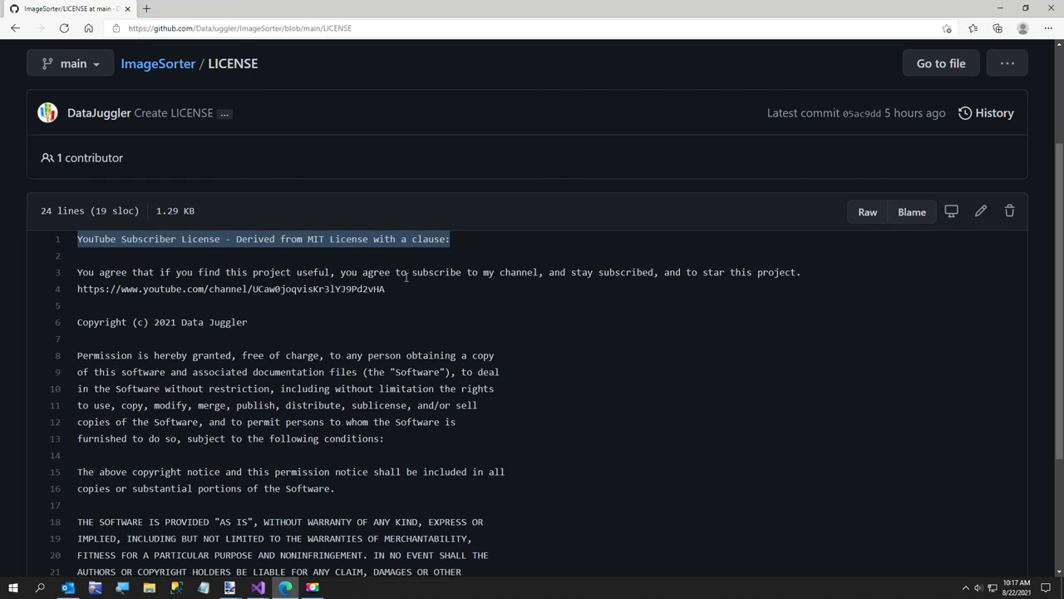